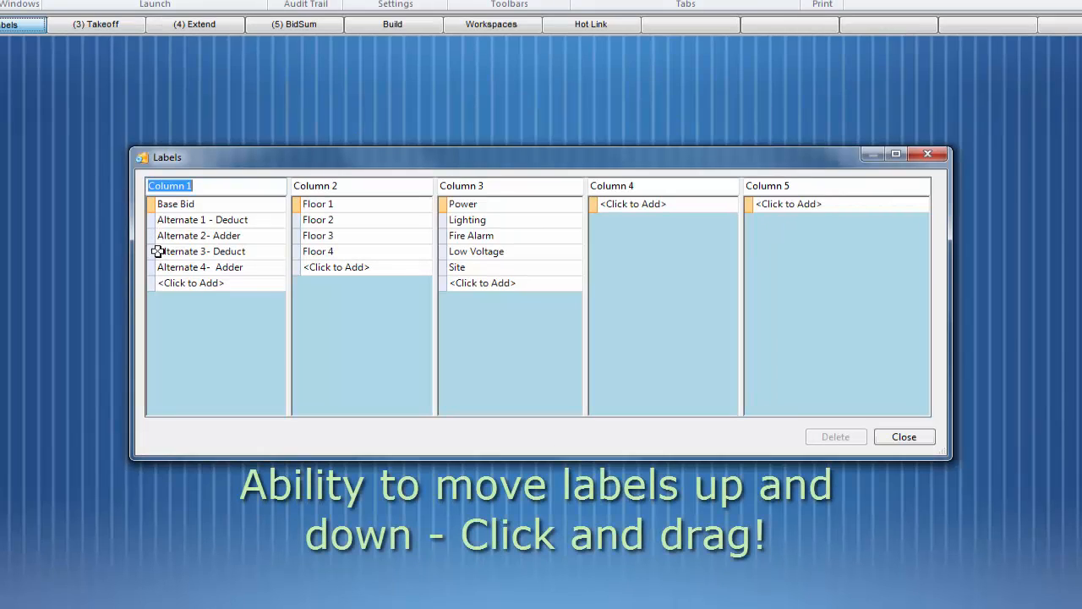
- Drag Alternate 1 - Deduct down and Alternate 4 - Adder up within label Column 1
{"action": "left_click", "coordinate": [176, 203]}
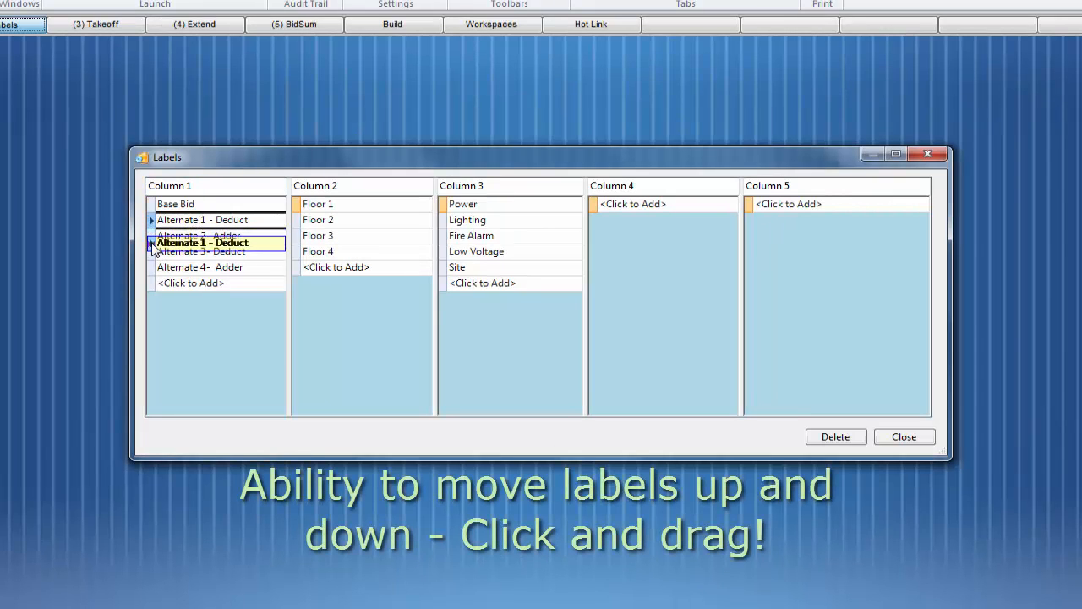
{"action": "left_click_drag", "start_coordinate": [216, 243], "coordinate": [216, 304]}
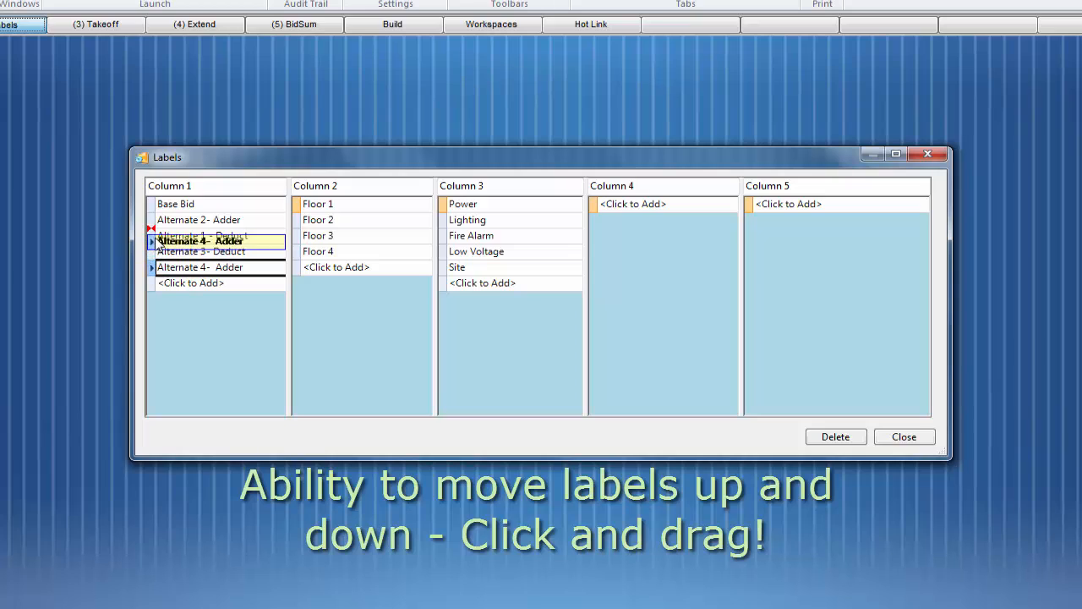
{"action": "left_click_drag", "start_coordinate": [203, 240], "coordinate": [203, 220]}
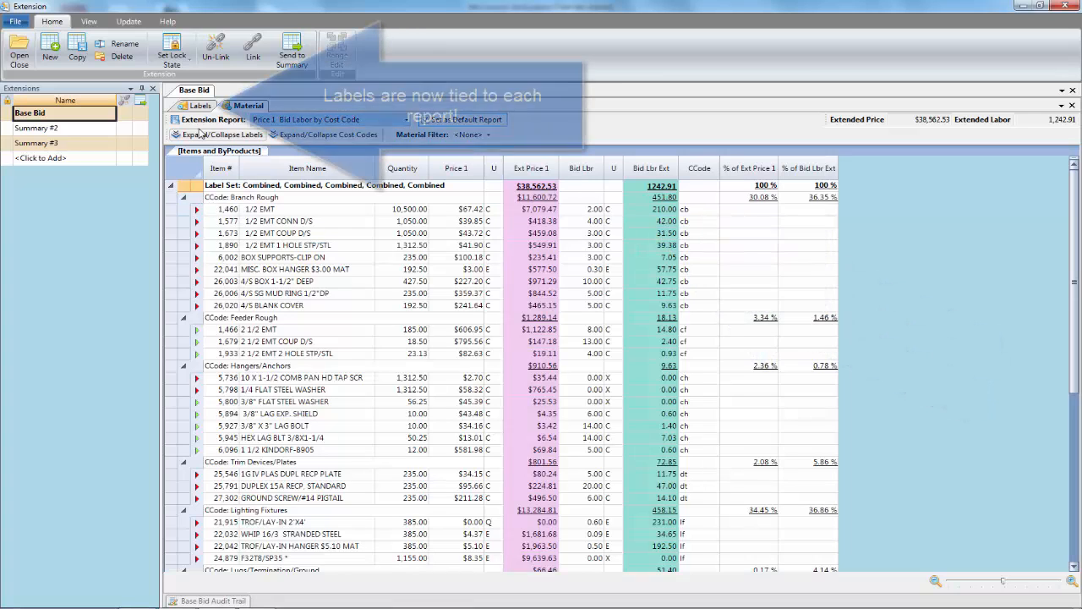
- Set label Column 2 to Separate with Floors 1-4 checked, then show the Floor 1 material report
{"action": "left_click", "coordinate": [200, 105]}
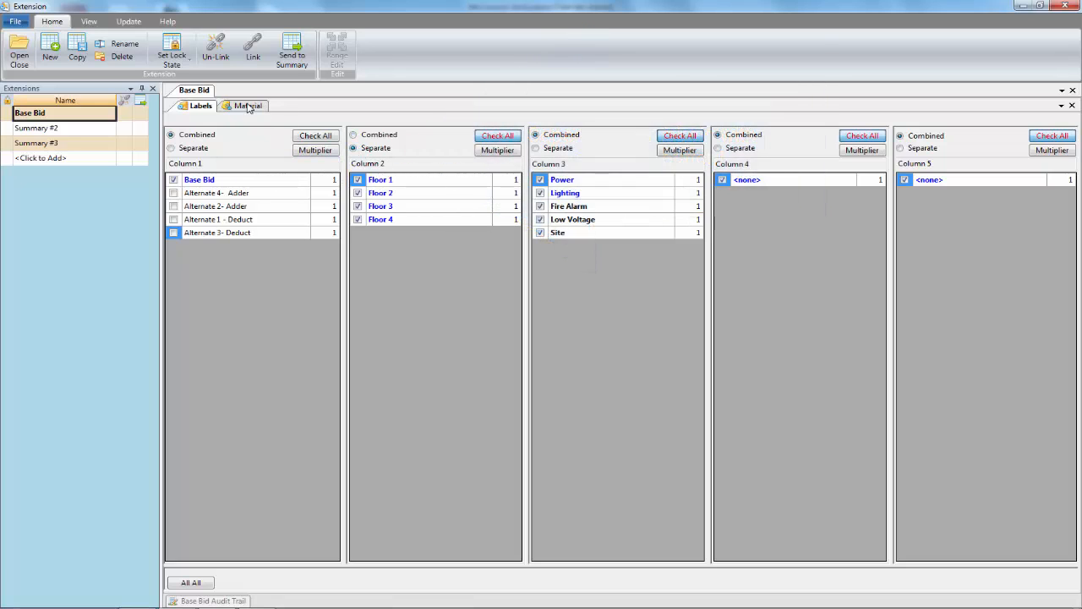
{"action": "left_click", "coordinate": [247, 105]}
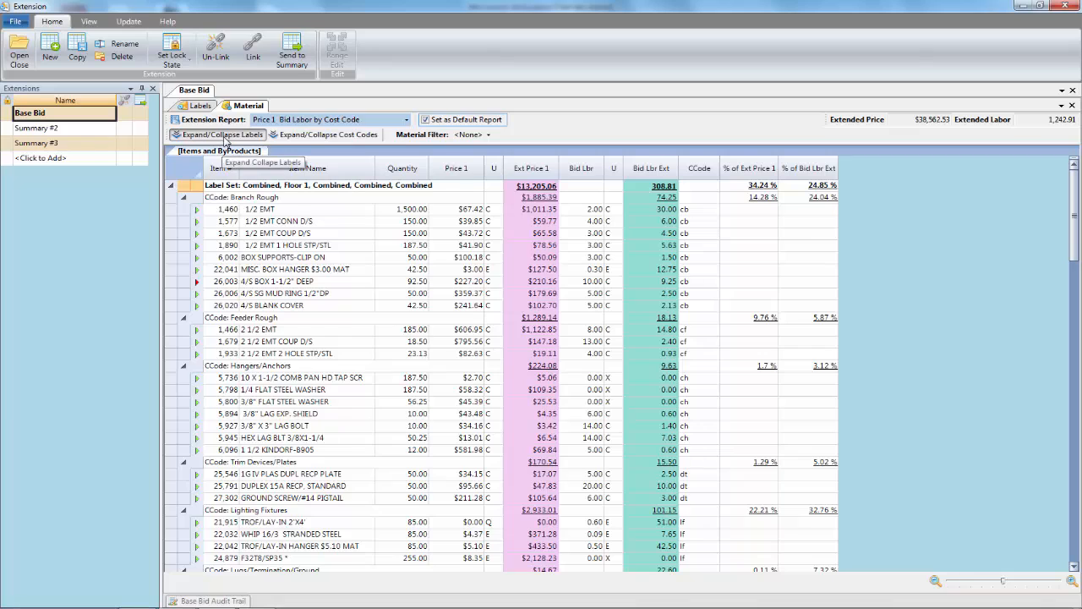
{"action": "left_click", "coordinate": [222, 135]}
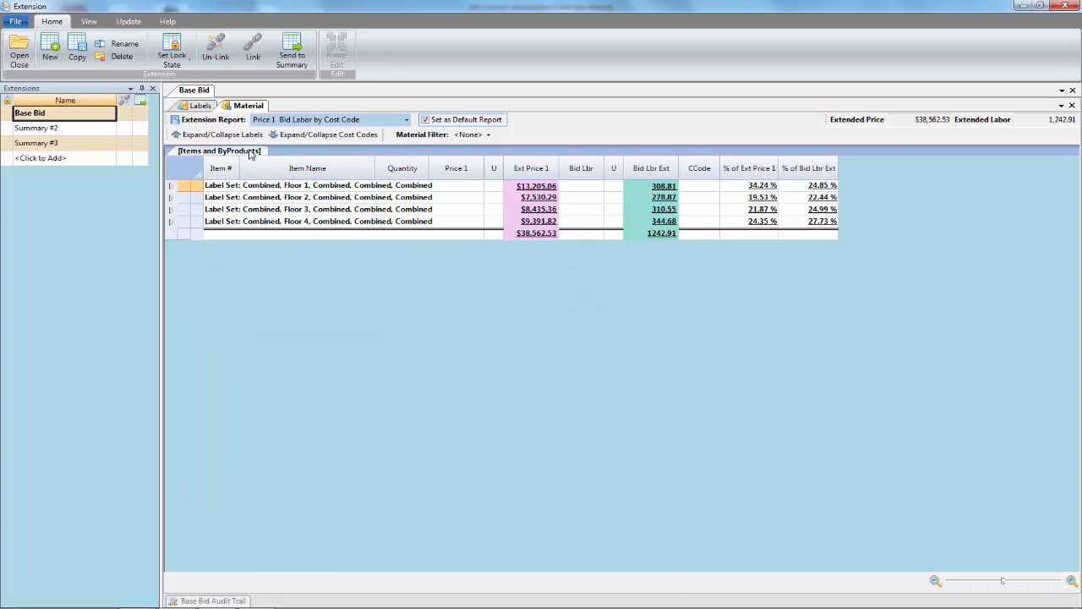
{"action": "left_click", "coordinate": [328, 135]}
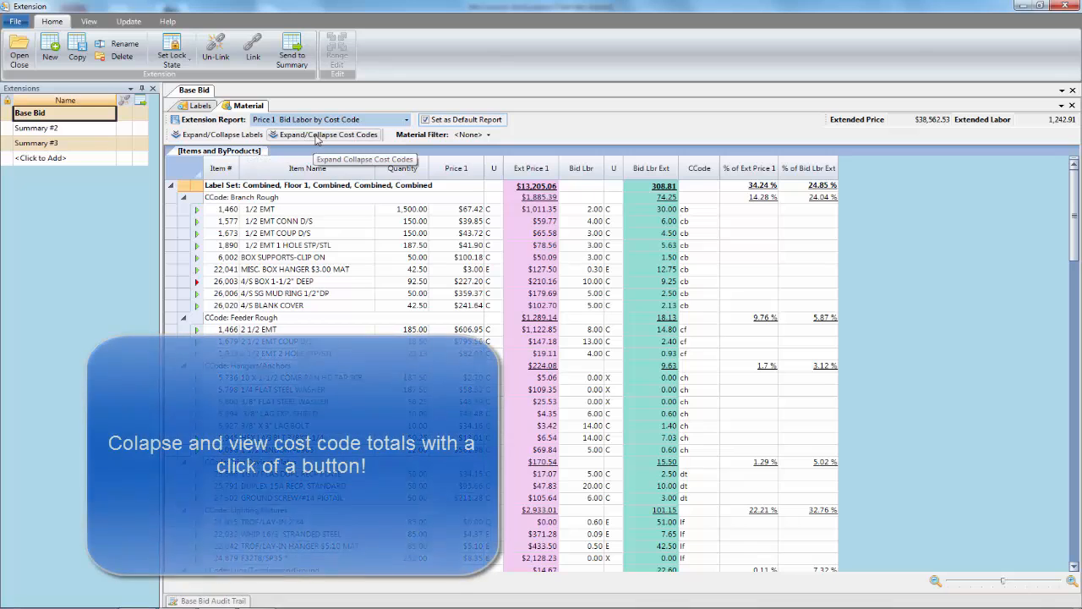
{"action": "left_click", "coordinate": [328, 136]}
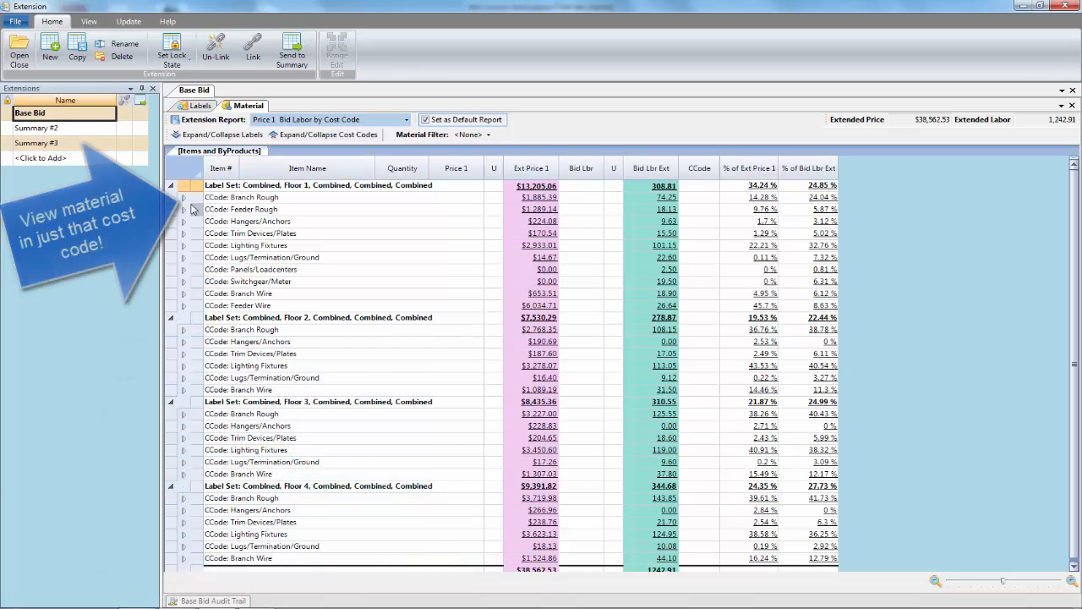
{"action": "left_click", "coordinate": [182, 196]}
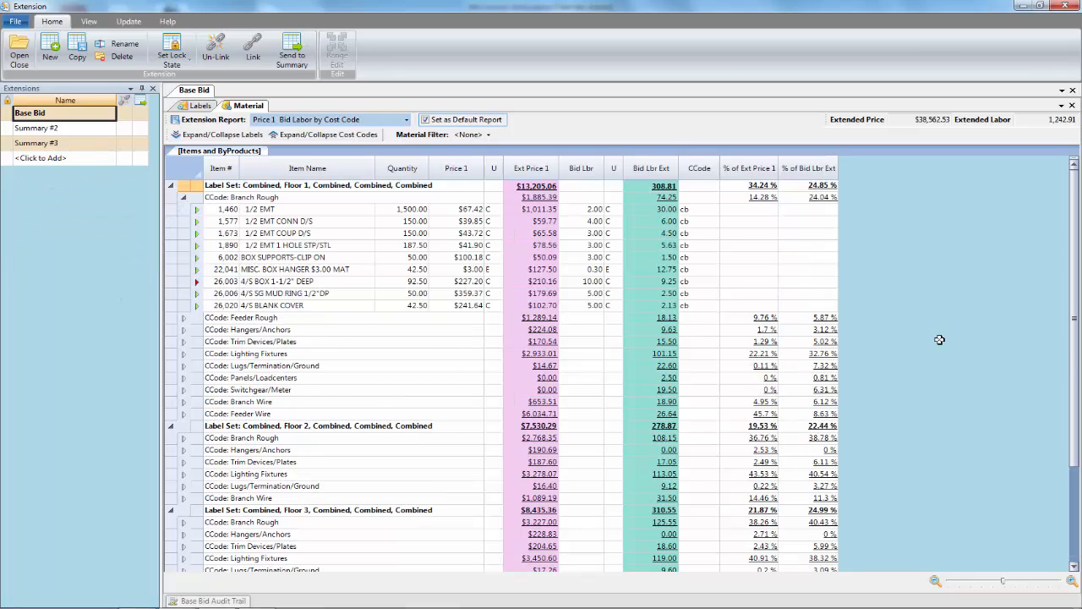
{"action": "mouse_move", "coordinate": [918, 339]}
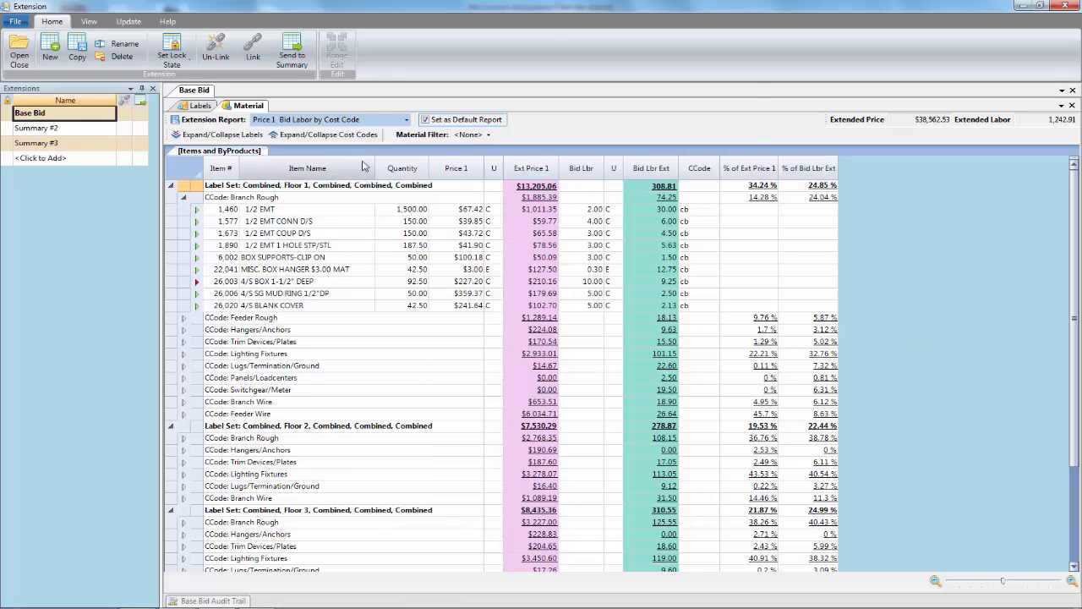
{"action": "left_click", "coordinate": [328, 136]}
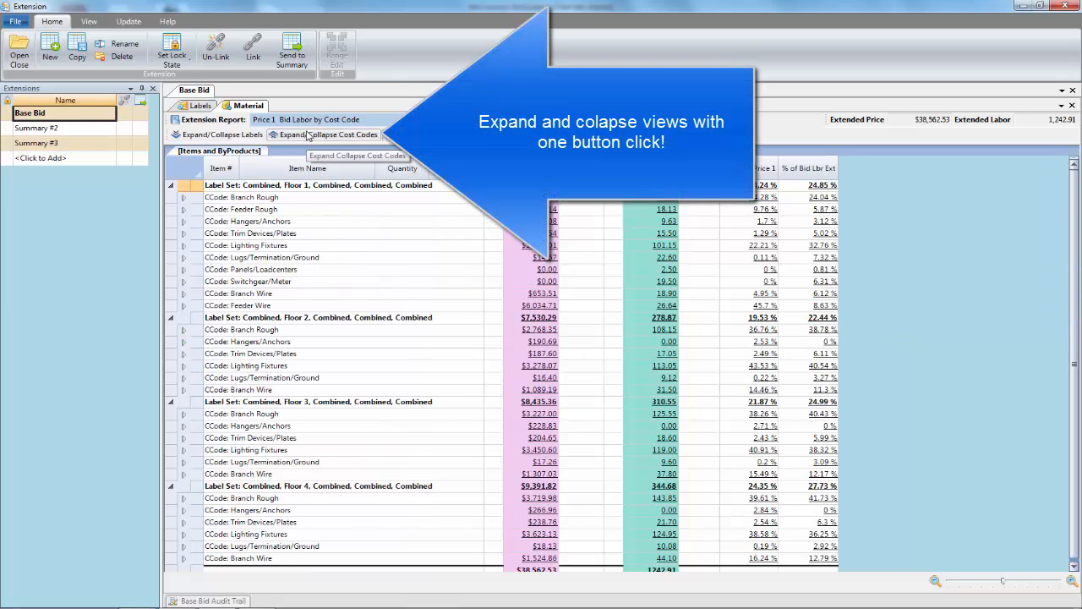
{"action": "left_click", "coordinate": [328, 135]}
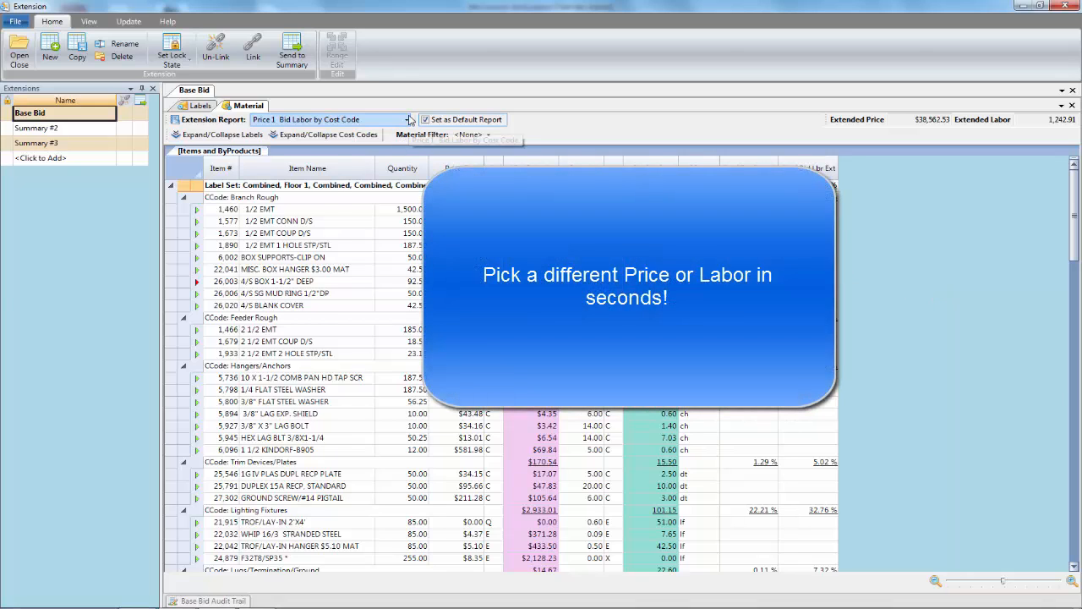
{"action": "left_click", "coordinate": [406, 118]}
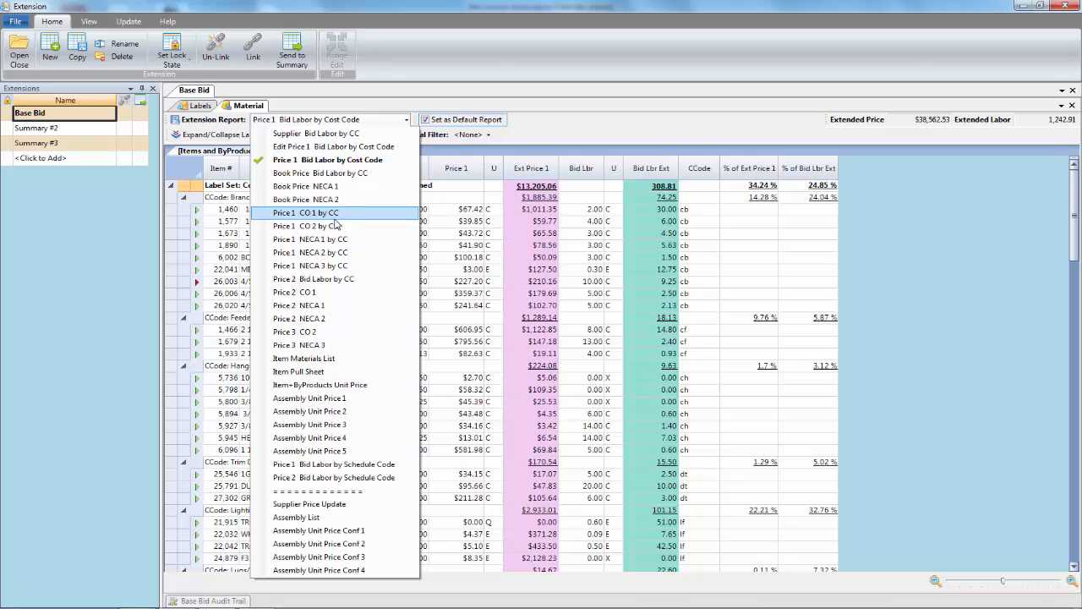
{"action": "left_click", "coordinate": [304, 213]}
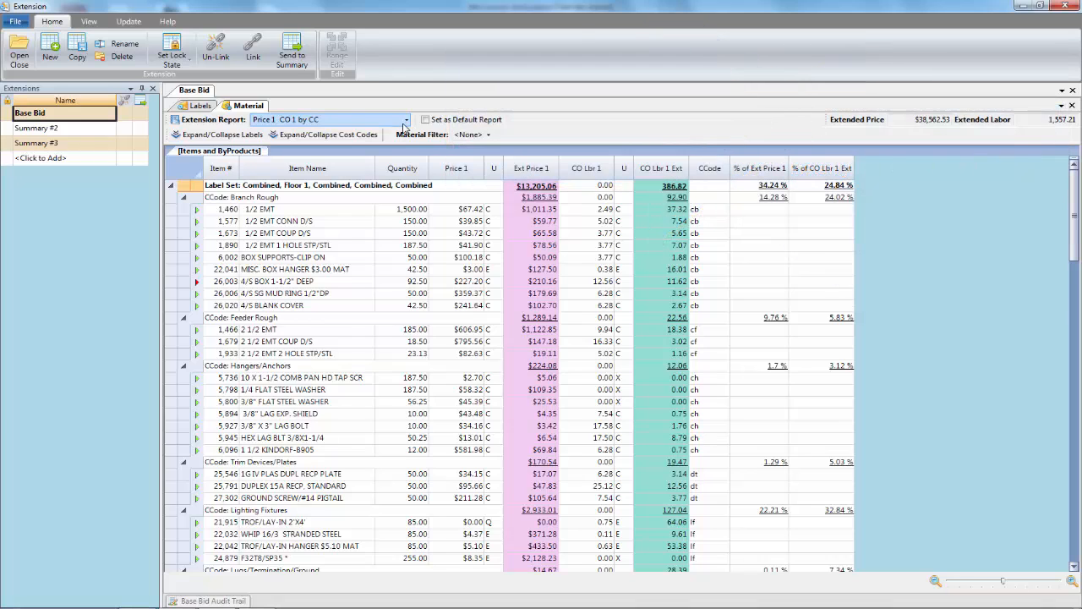
{"action": "left_click", "coordinate": [406, 119]}
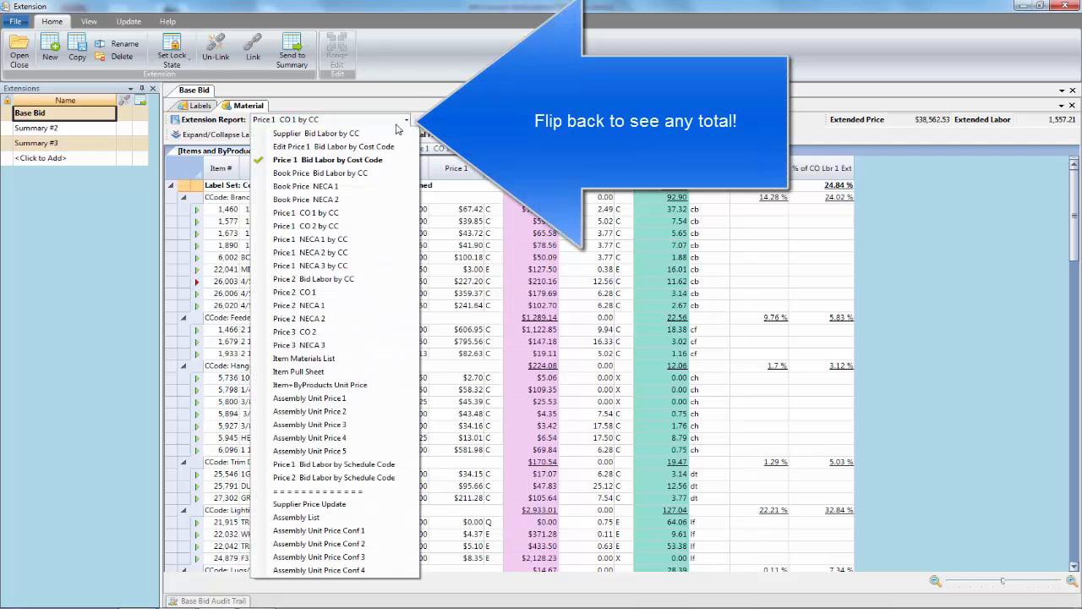
{"action": "left_click", "coordinate": [328, 159]}
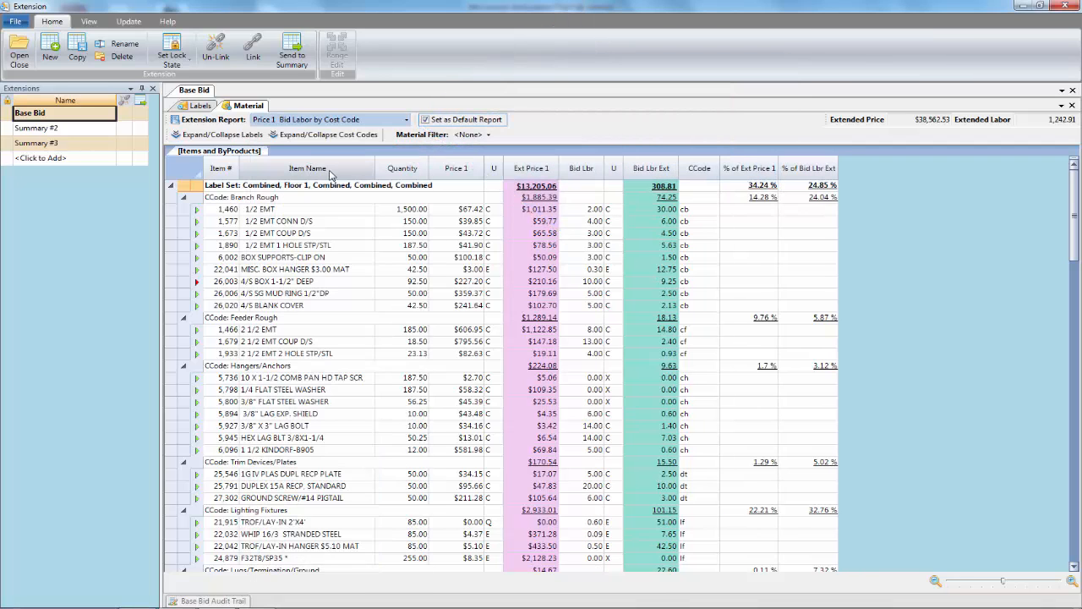
{"action": "mouse_move", "coordinate": [663, 183]}
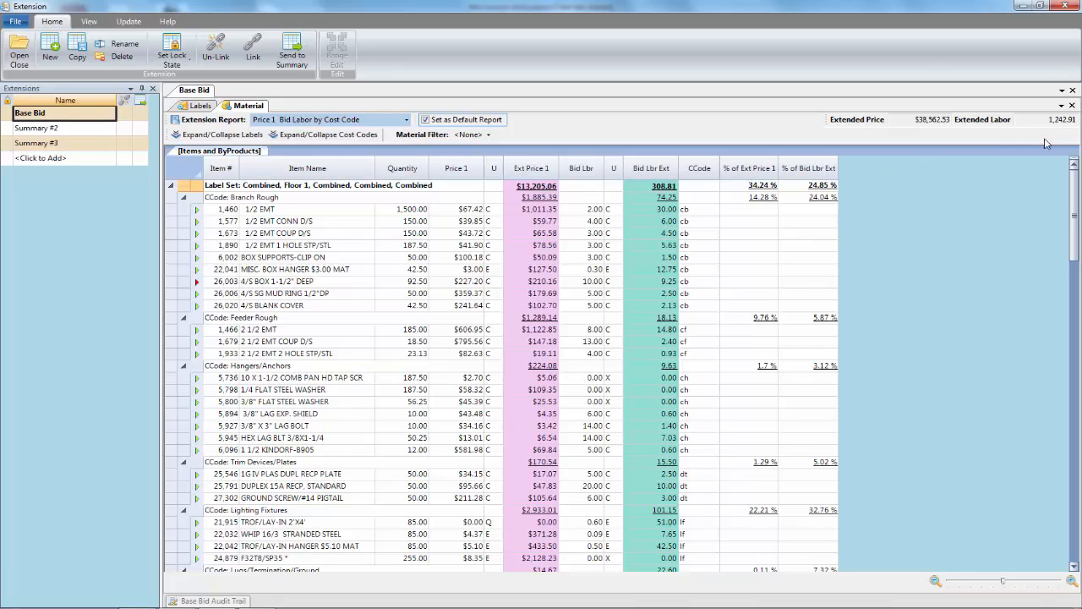
{"action": "mouse_move", "coordinate": [582, 112]}
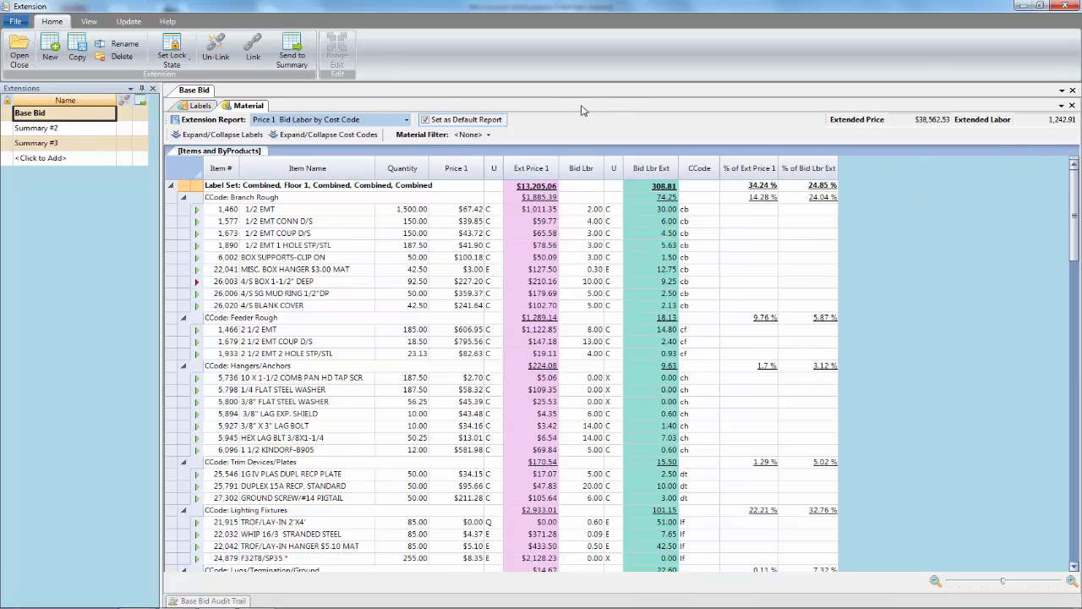
- Switch the Base Bid through the Assembly Unit Price 1 and a second assembly unit price report
{"action": "left_click", "coordinate": [406, 119]}
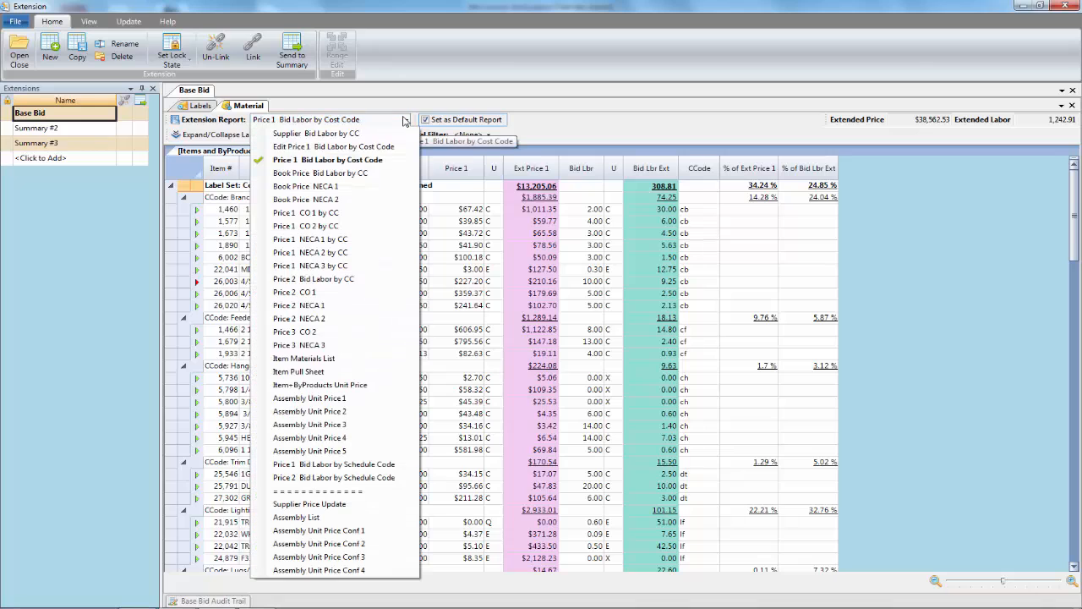
{"action": "mouse_move", "coordinate": [378, 265]}
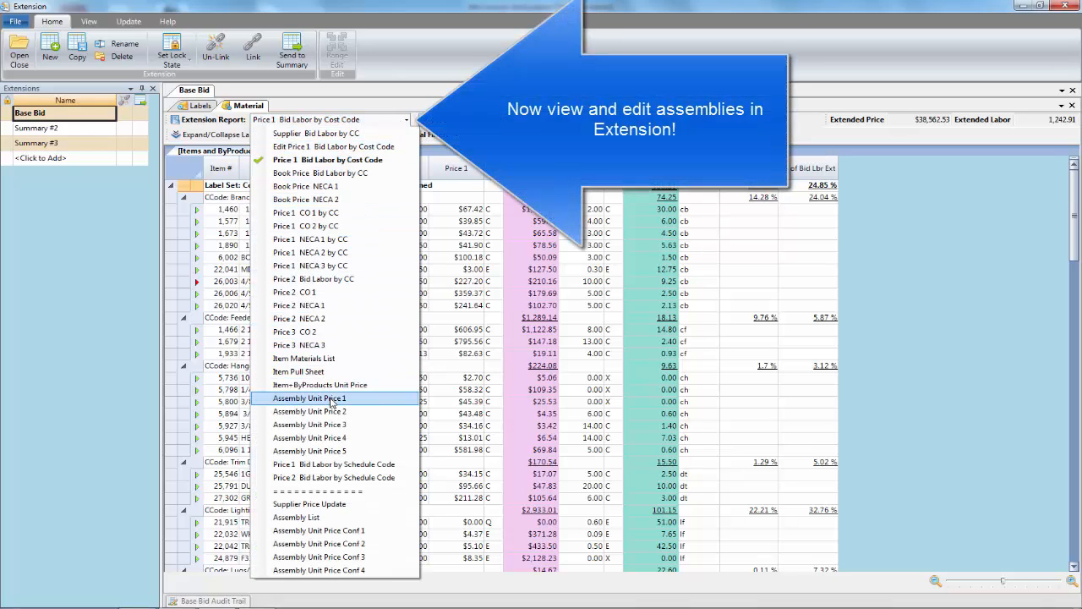
{"action": "left_click", "coordinate": [309, 397]}
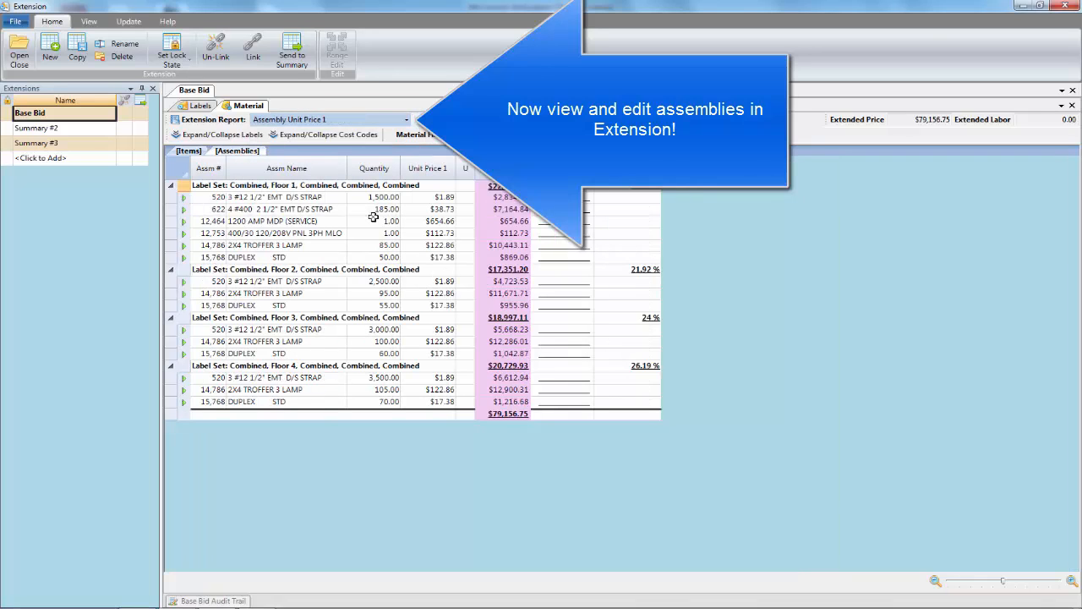
{"action": "mouse_move", "coordinate": [768, 379]}
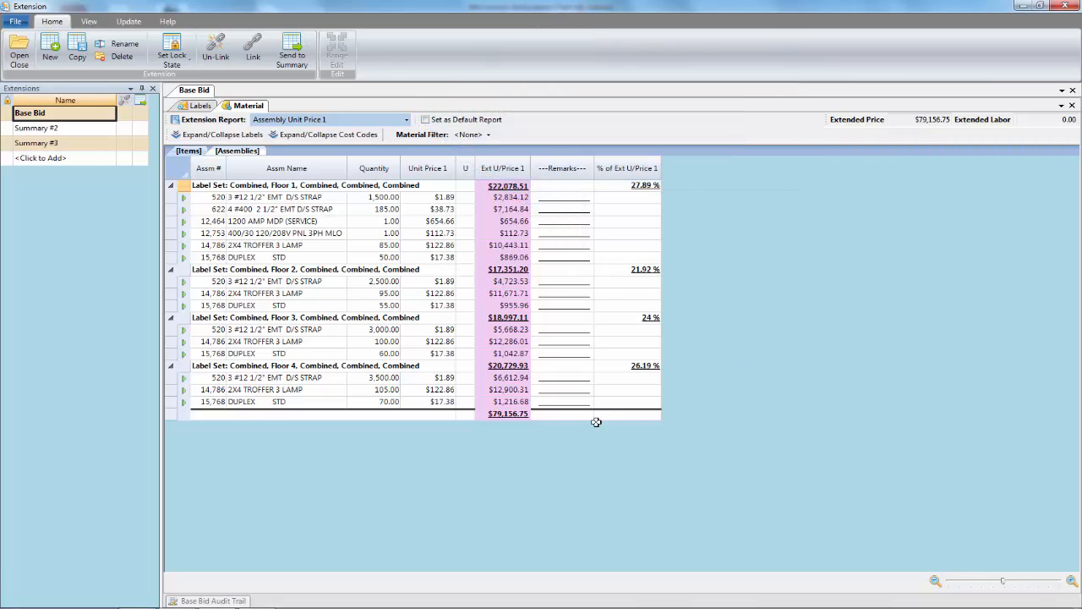
{"action": "left_click", "coordinate": [406, 118]}
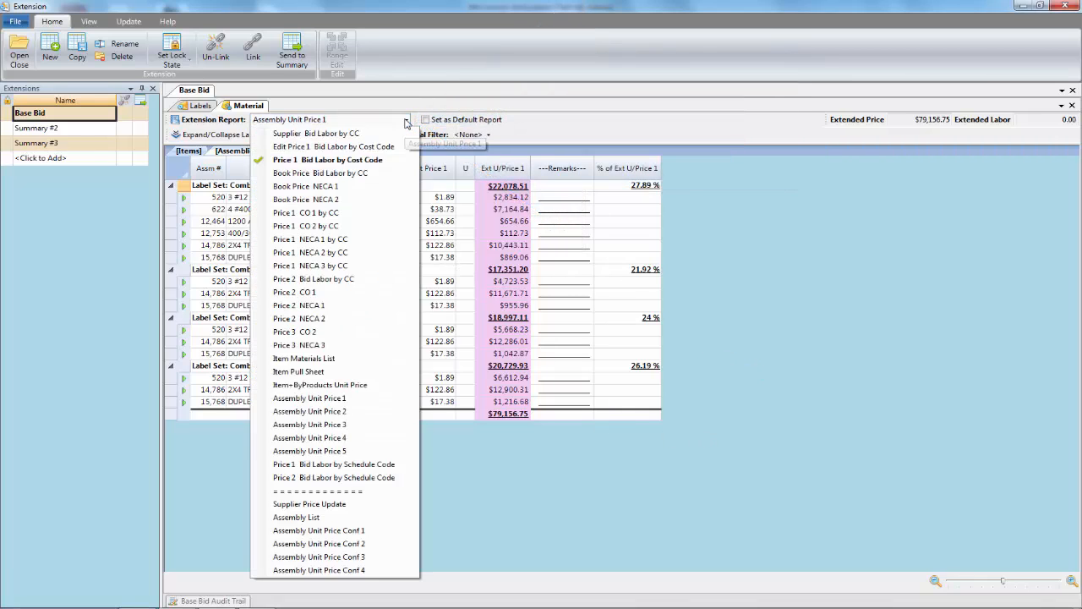
{"action": "mouse_move", "coordinate": [309, 436]}
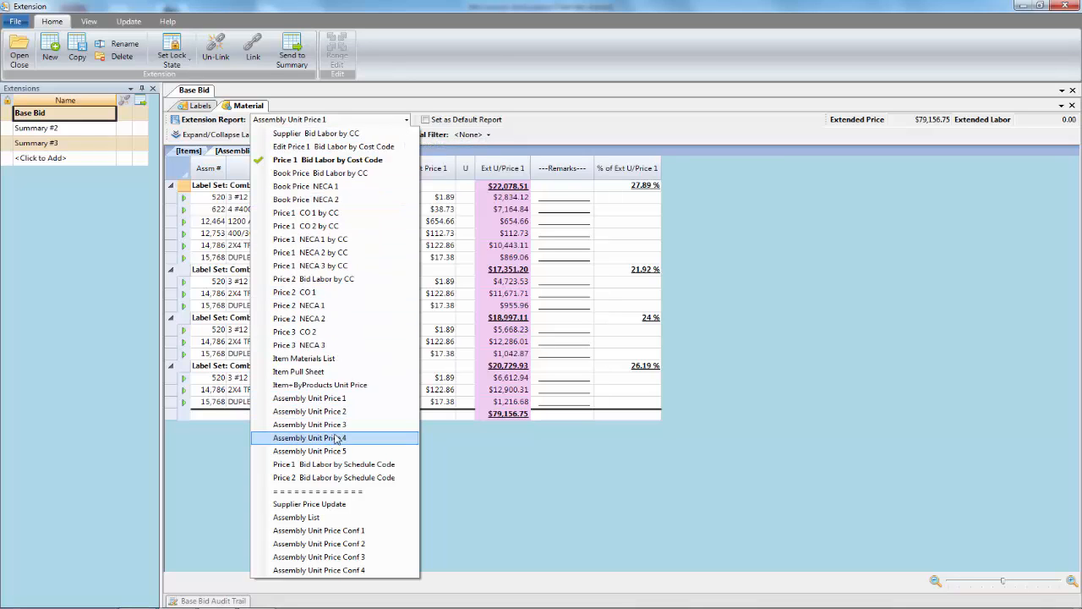
{"action": "left_click", "coordinate": [310, 436]}
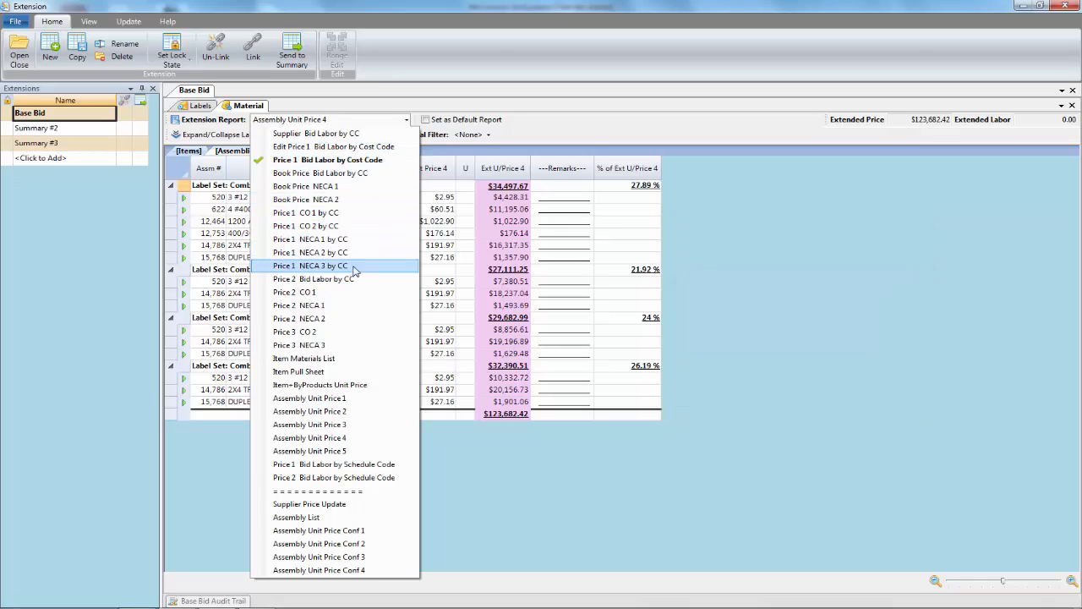
{"action": "mouse_move", "coordinate": [309, 504]}
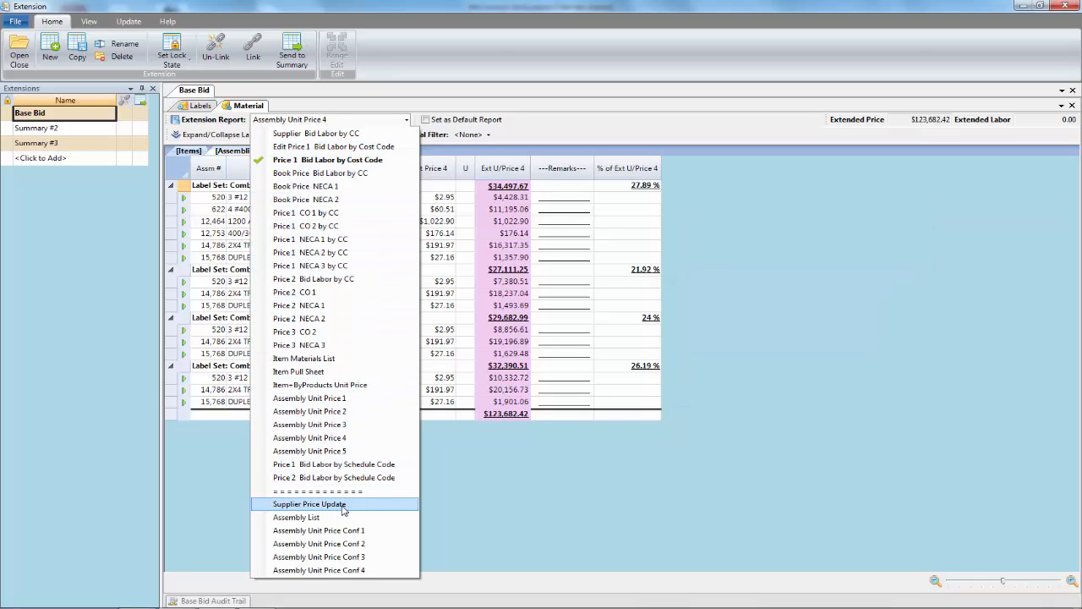
- Switch to the Supplier Price Update report, then the Assembly List report
{"action": "left_click", "coordinate": [309, 504]}
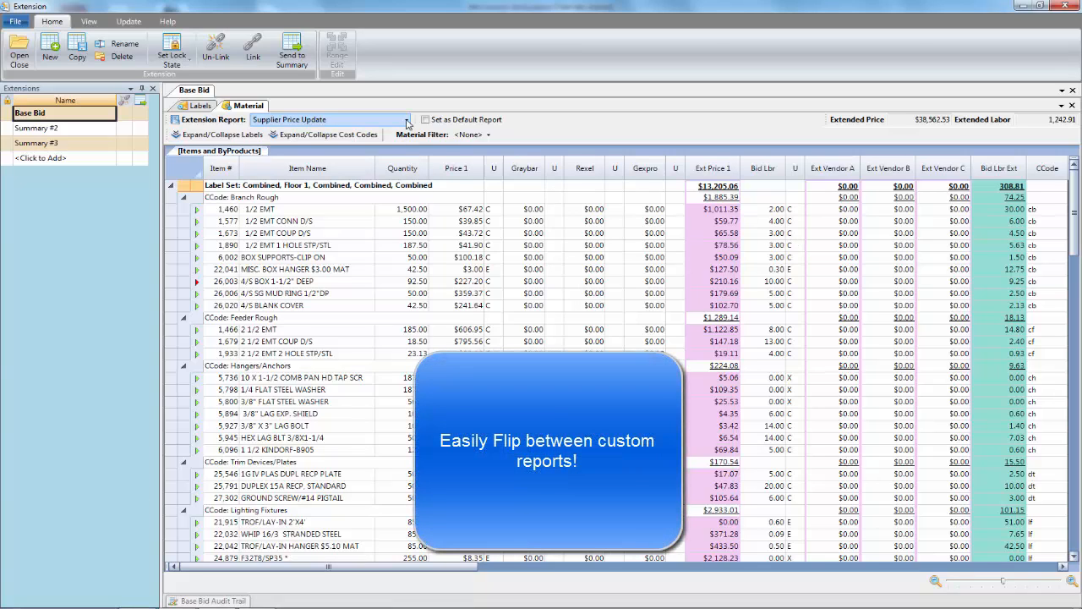
{"action": "left_click", "coordinate": [406, 119]}
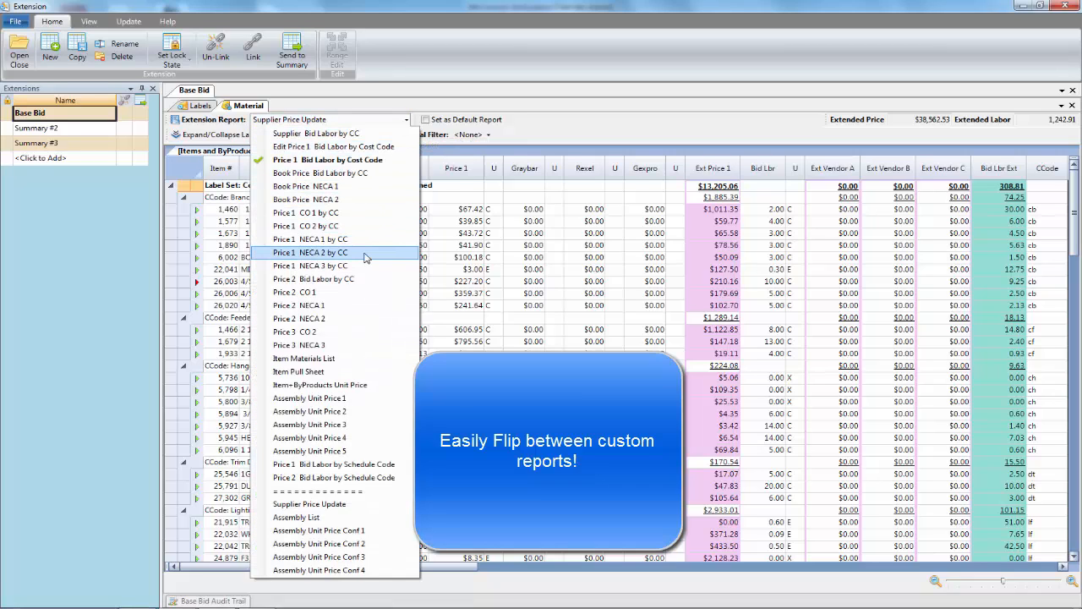
{"action": "left_click", "coordinate": [295, 518]}
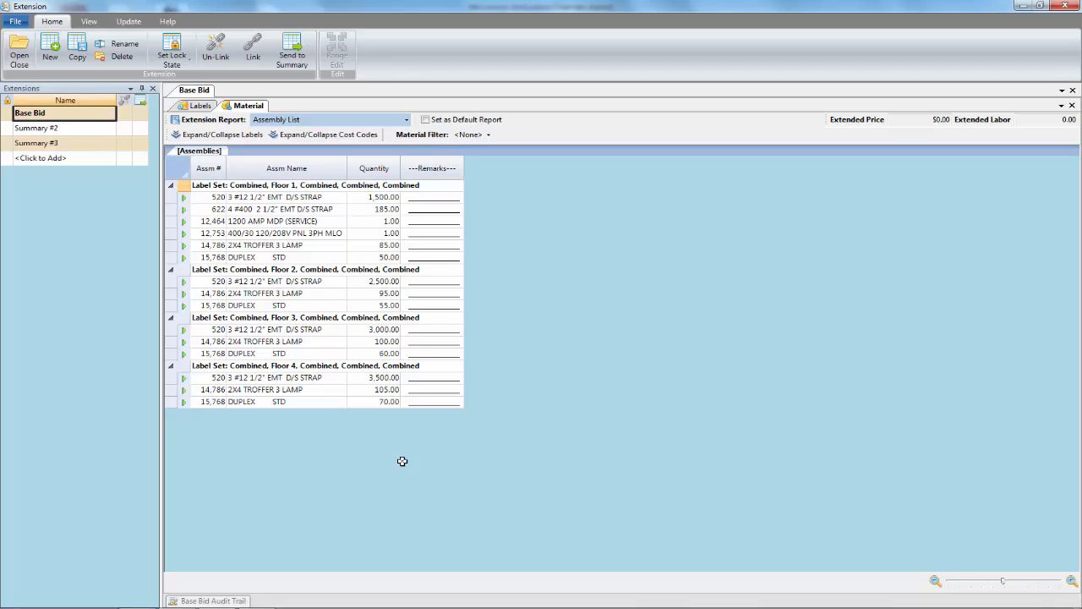
{"action": "mouse_move", "coordinate": [395, 162]}
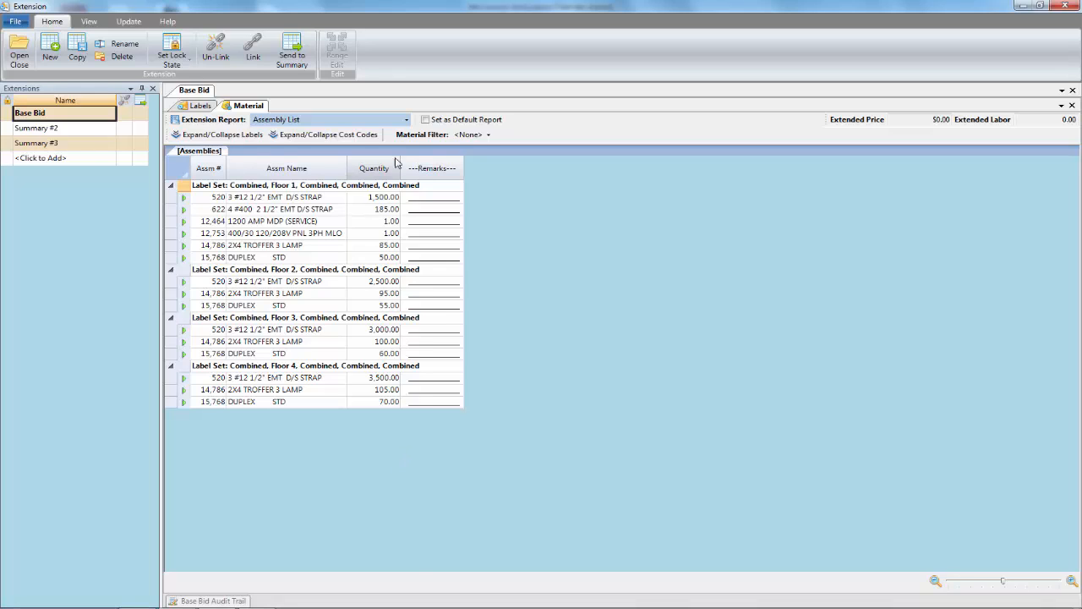
{"action": "left_click", "coordinate": [405, 118]}
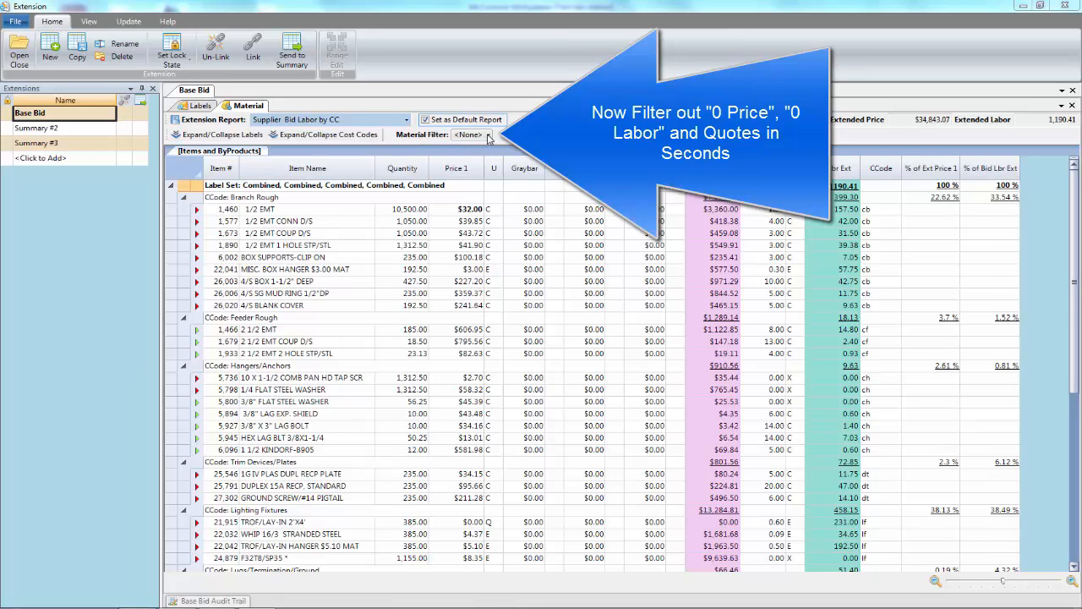
- Filter the material list by 0 Price, then 0 Labor, then Quote to show the four quoted items
{"action": "left_click", "coordinate": [488, 135]}
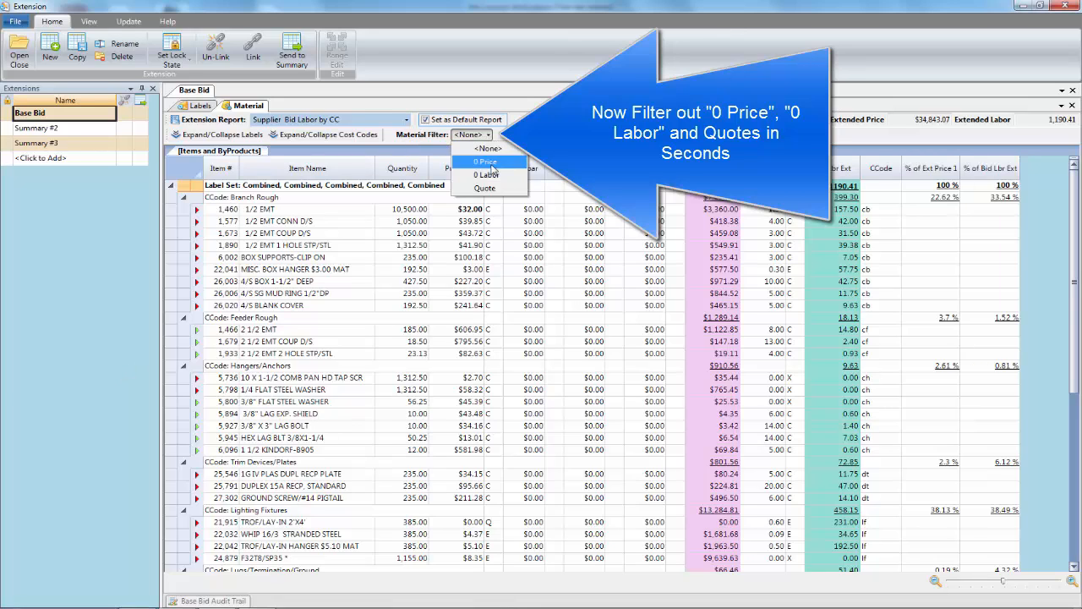
{"action": "mouse_move", "coordinate": [483, 187]}
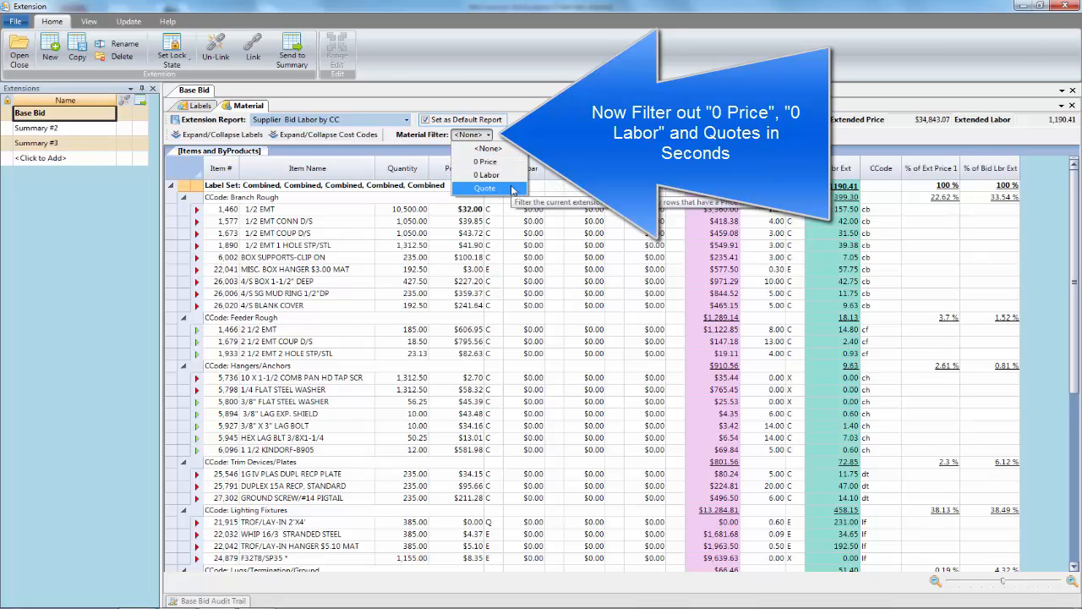
{"action": "mouse_move", "coordinate": [489, 162]}
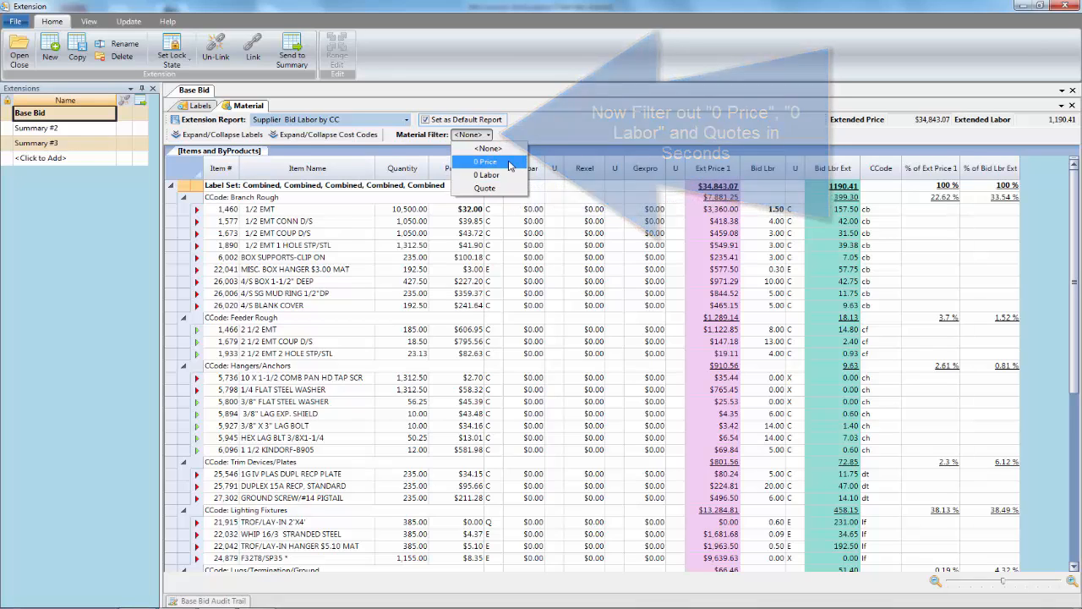
{"action": "left_click", "coordinate": [482, 162]}
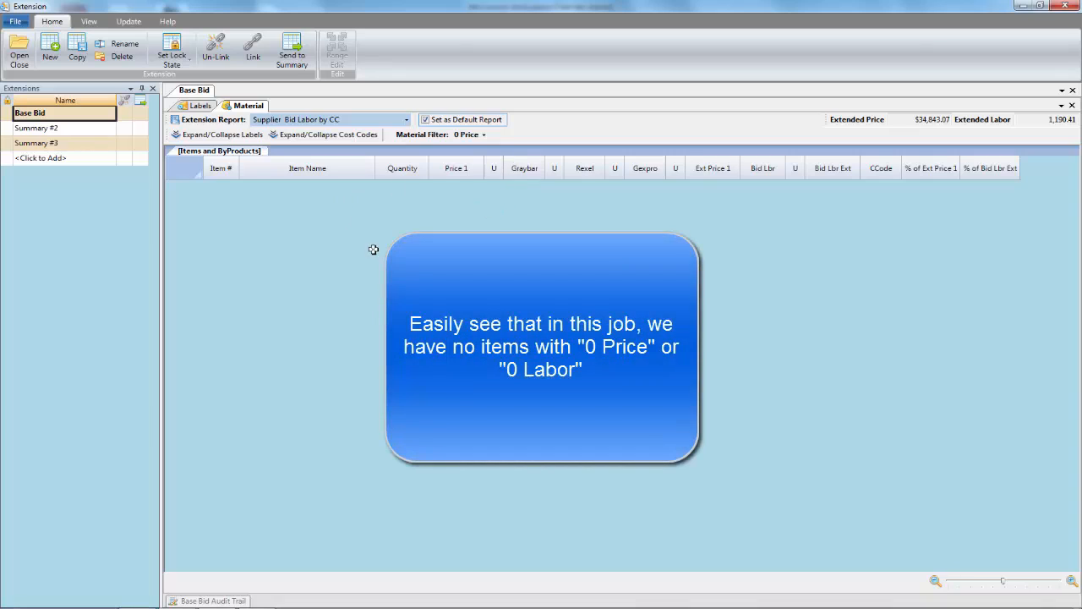
{"action": "left_click", "coordinate": [484, 136]}
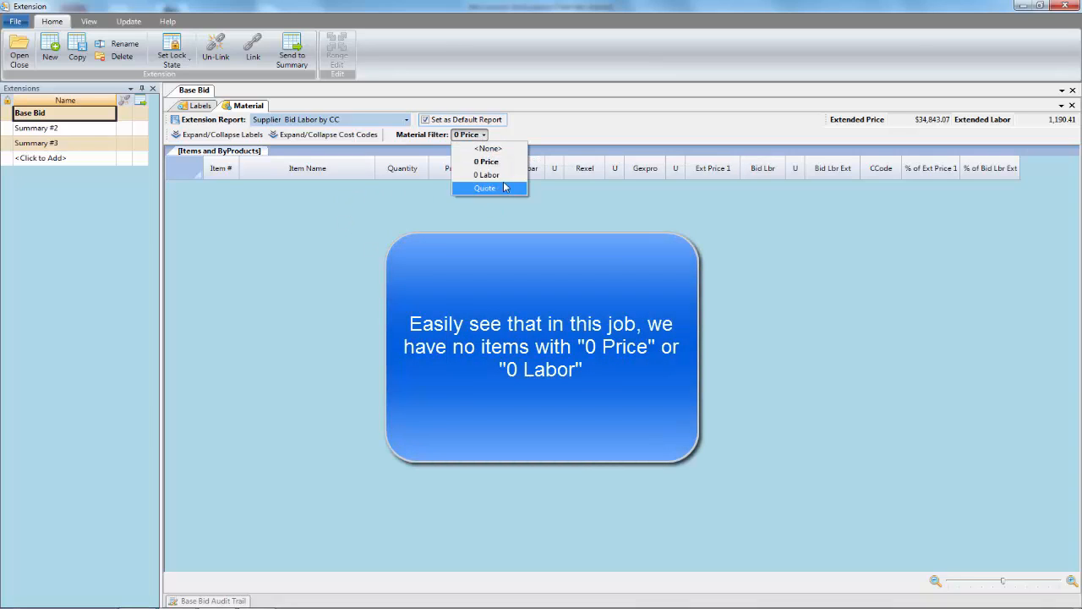
{"action": "left_click", "coordinate": [487, 174]}
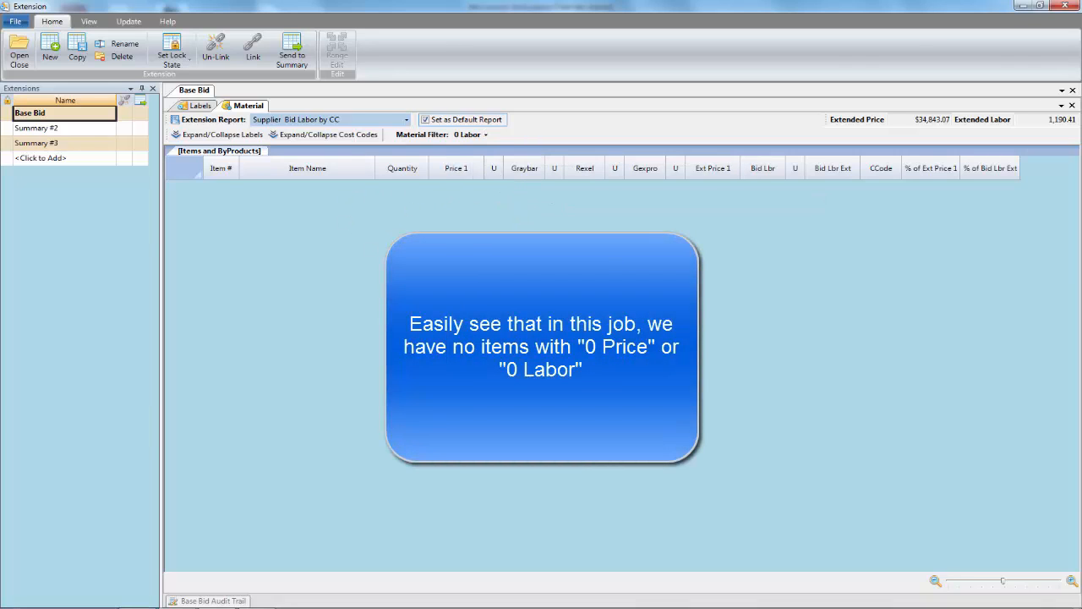
{"action": "left_click", "coordinate": [470, 136]}
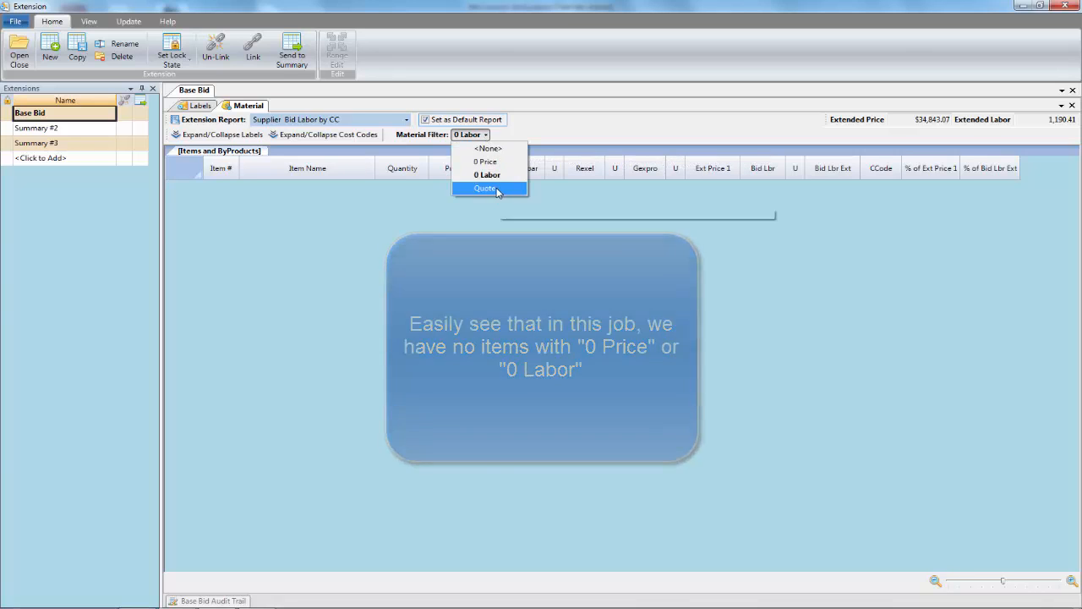
{"action": "left_click", "coordinate": [485, 187]}
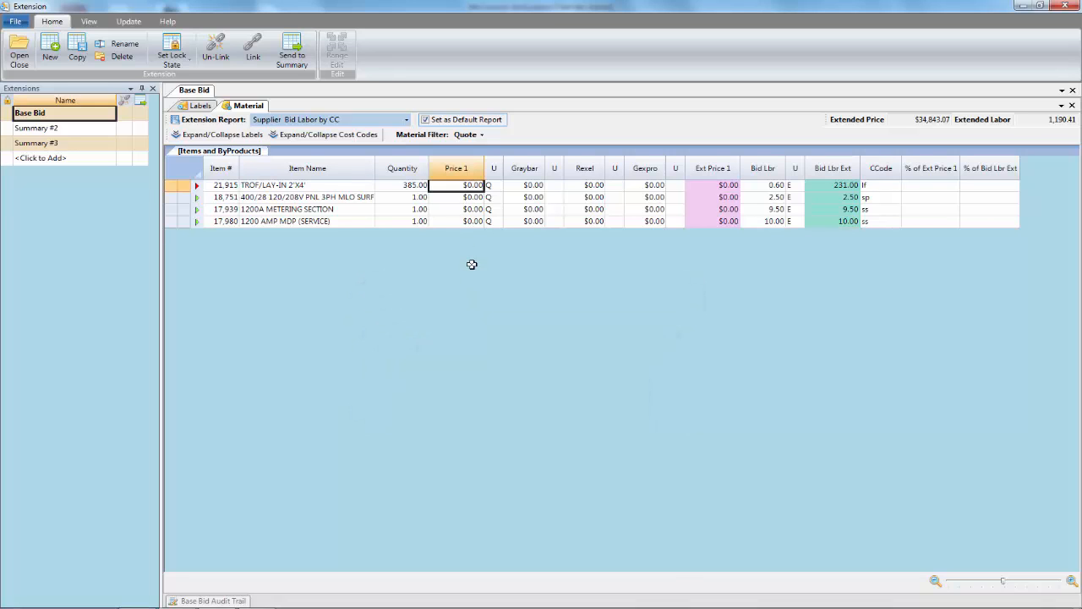
- Enter a Price 1 of 75.00 for the TROF LAY-IN 2X4 row
{"action": "type", "text": "75.00"}
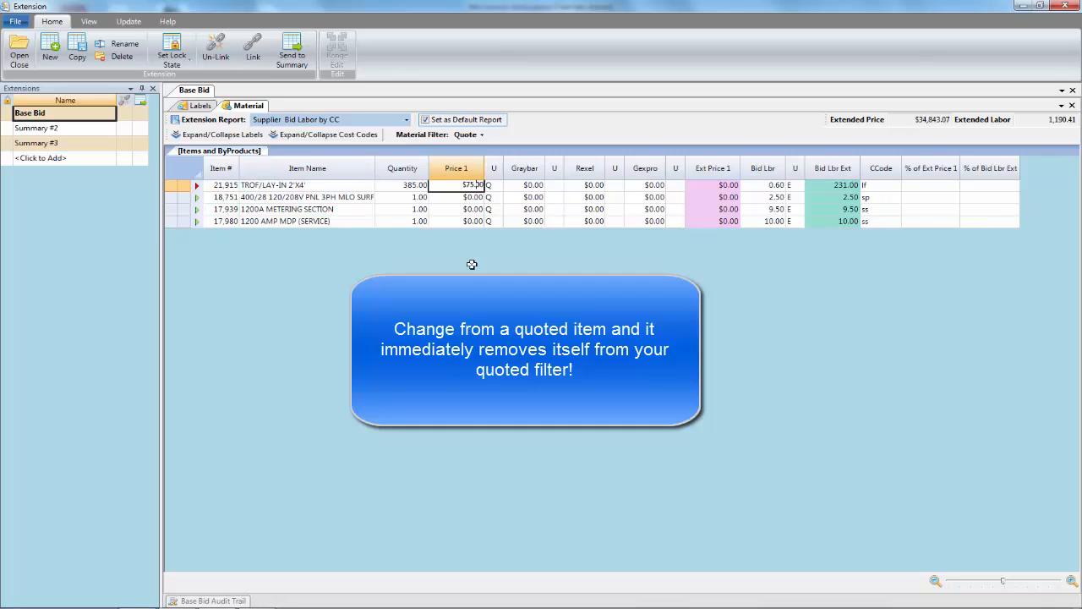
{"action": "left_click", "coordinate": [497, 184]}
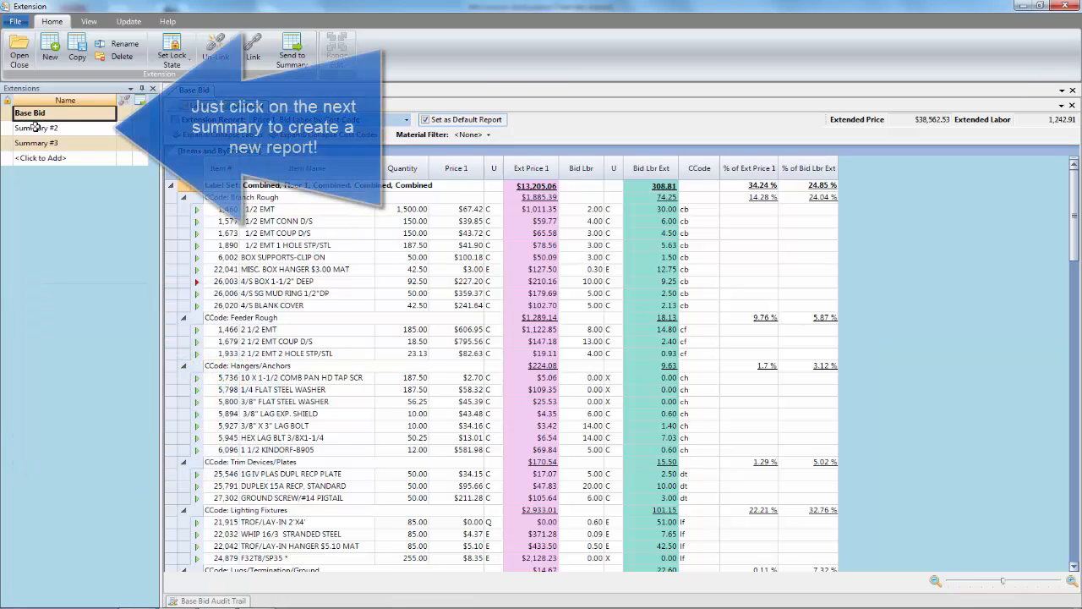
- Rename Summary #2 to Floor 1 limited to Floor 1 labels, show its material totals, then select Summary #3
{"action": "left_click", "coordinate": [37, 129]}
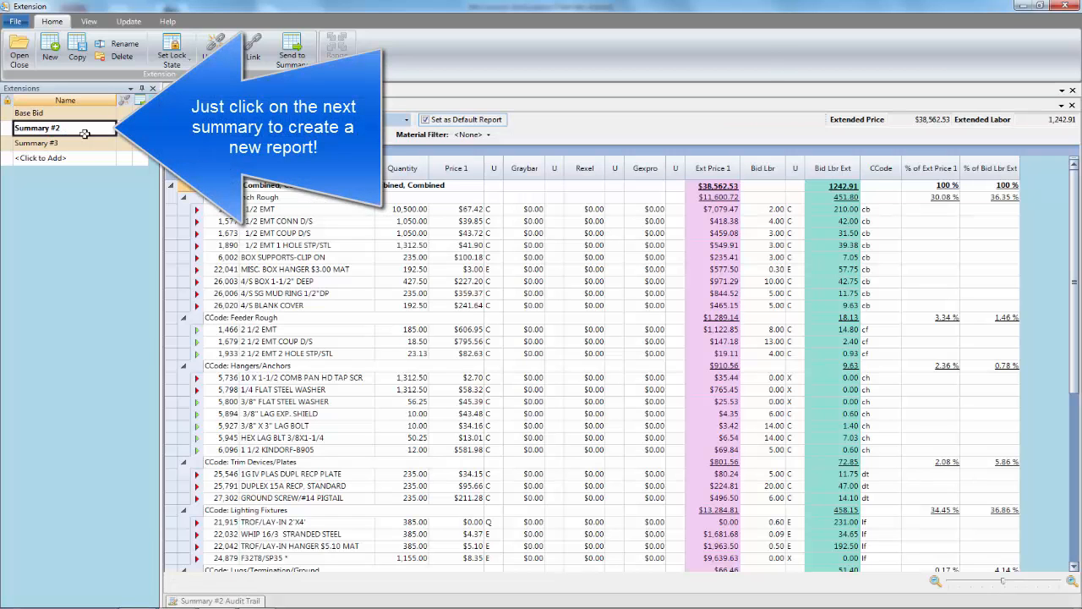
{"action": "left_click", "coordinate": [43, 129]}
{"action": "type", "text": "F"}
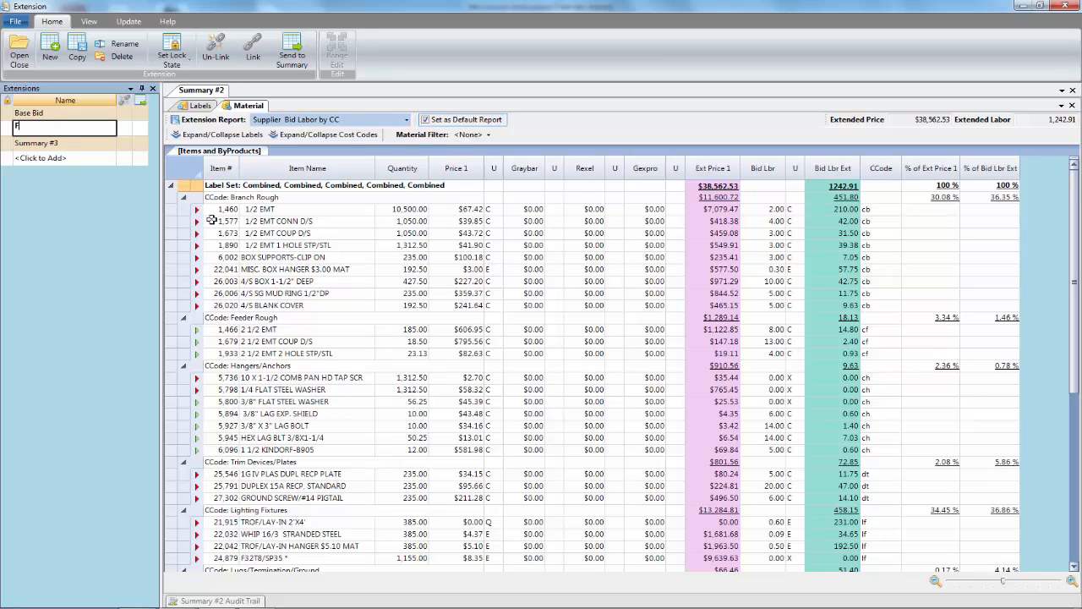
{"action": "type", "text": "loor 1"}
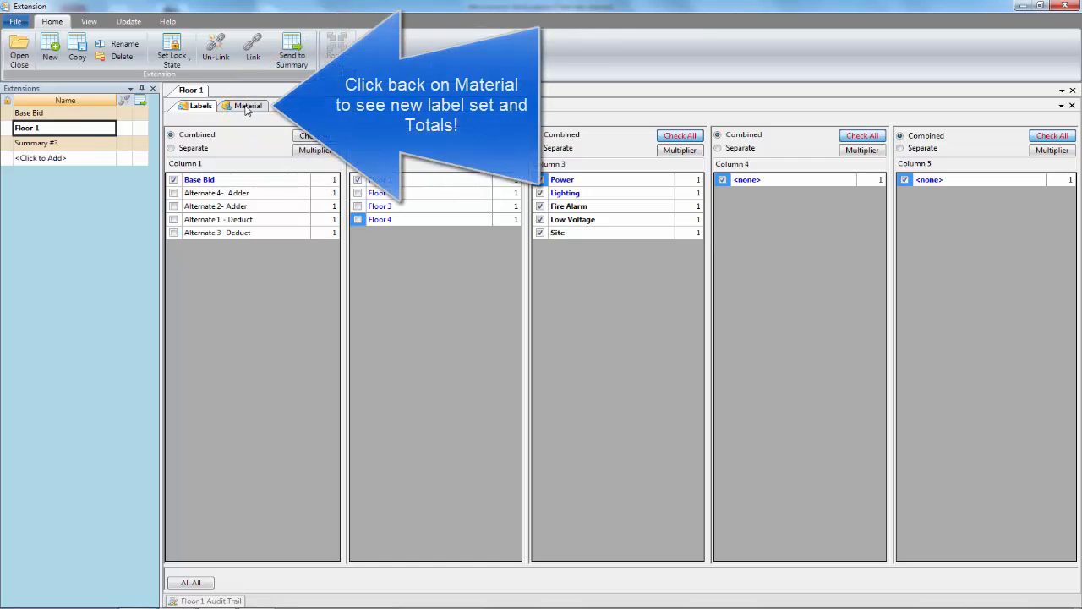
{"action": "left_click", "coordinate": [247, 104]}
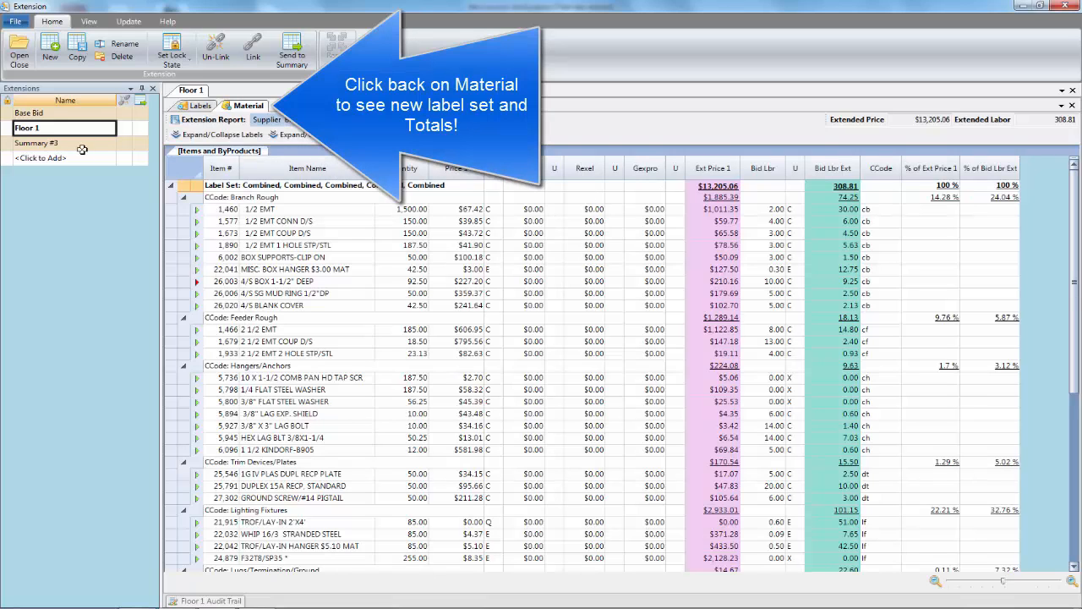
{"action": "left_click", "coordinate": [37, 142]}
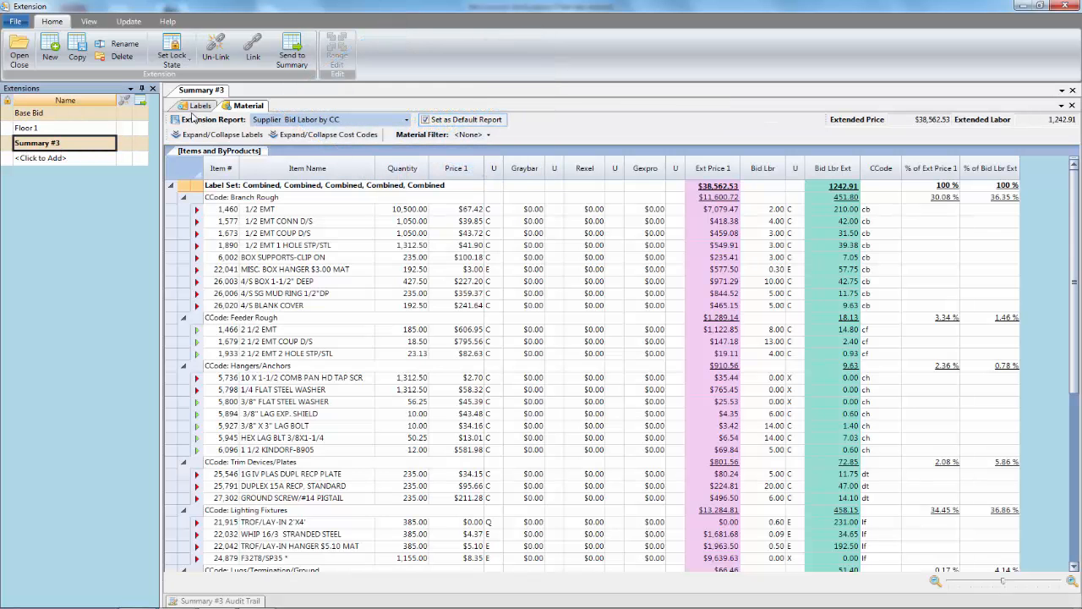
- Rename Summary #3 to Floor 2 with the Floor 2 label checked, then start adding a new extension
{"action": "double_click", "coordinate": [37, 140]}
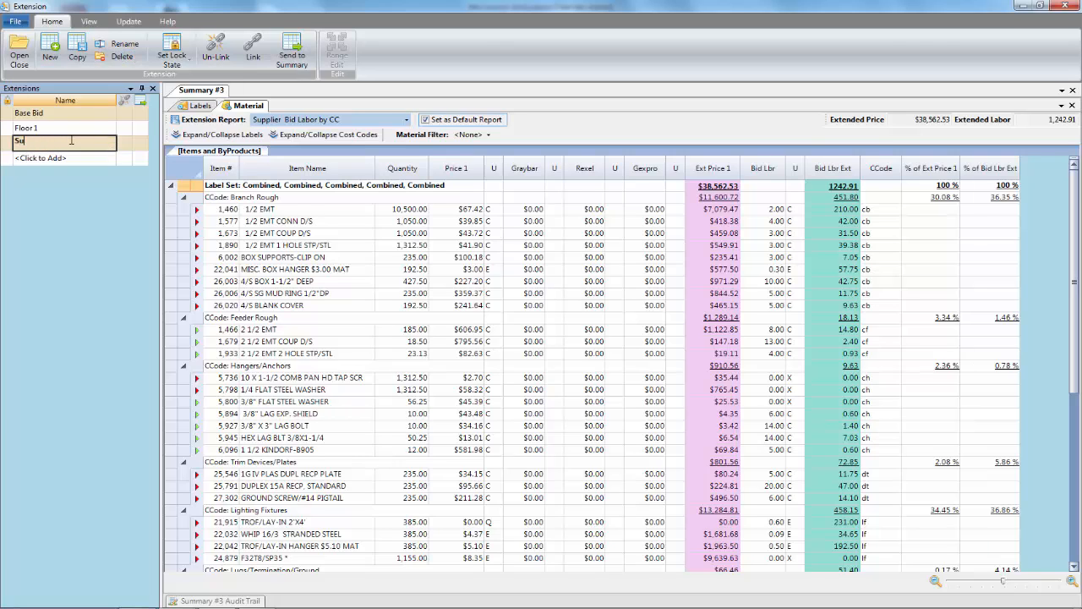
{"action": "type", "text": "Floor 2"}
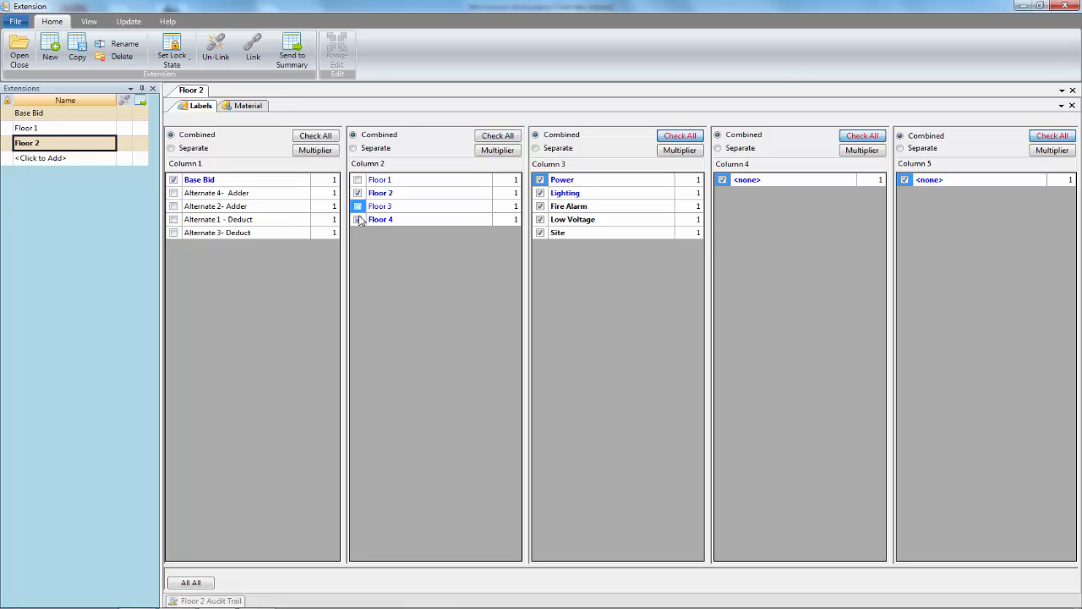
{"action": "left_click", "coordinate": [41, 157]}
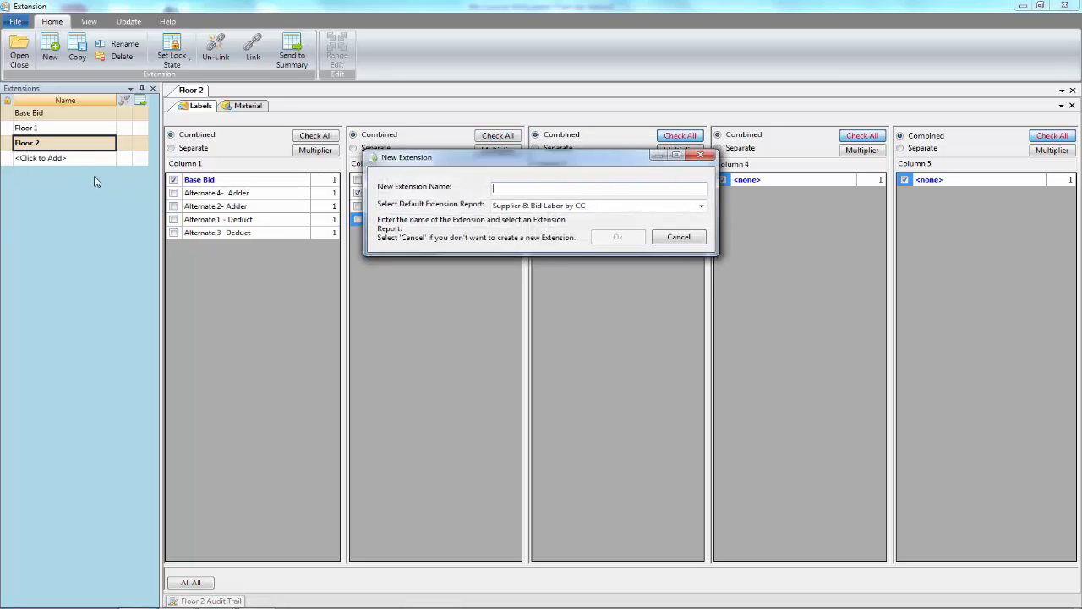
- Create a new extension named Floor 3 and select it
{"action": "type", "text": "F"}
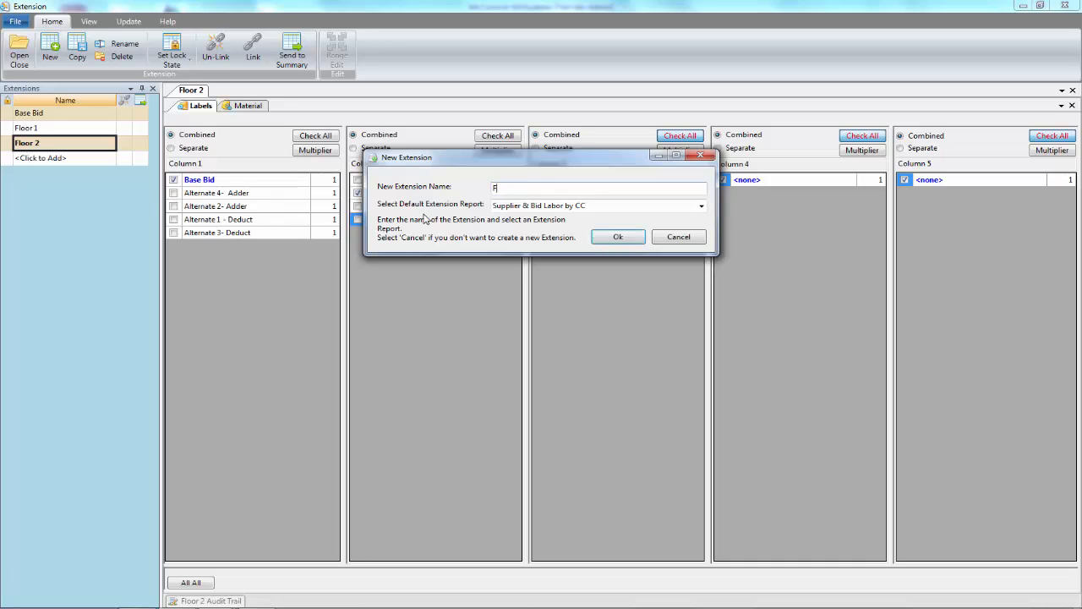
{"action": "type", "text": "Floor 3"}
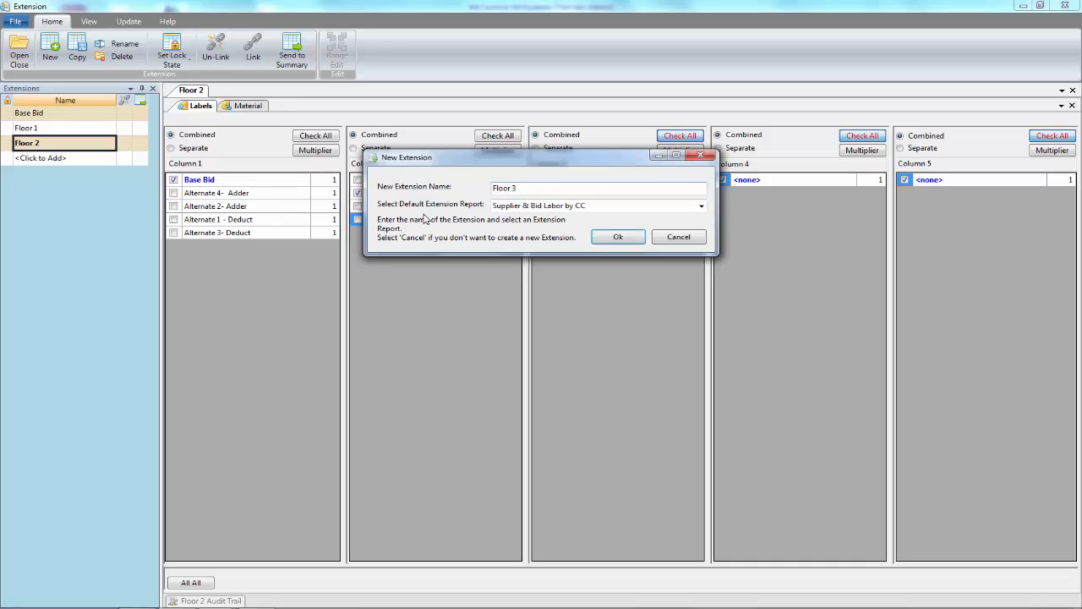
{"action": "left_click", "coordinate": [617, 237]}
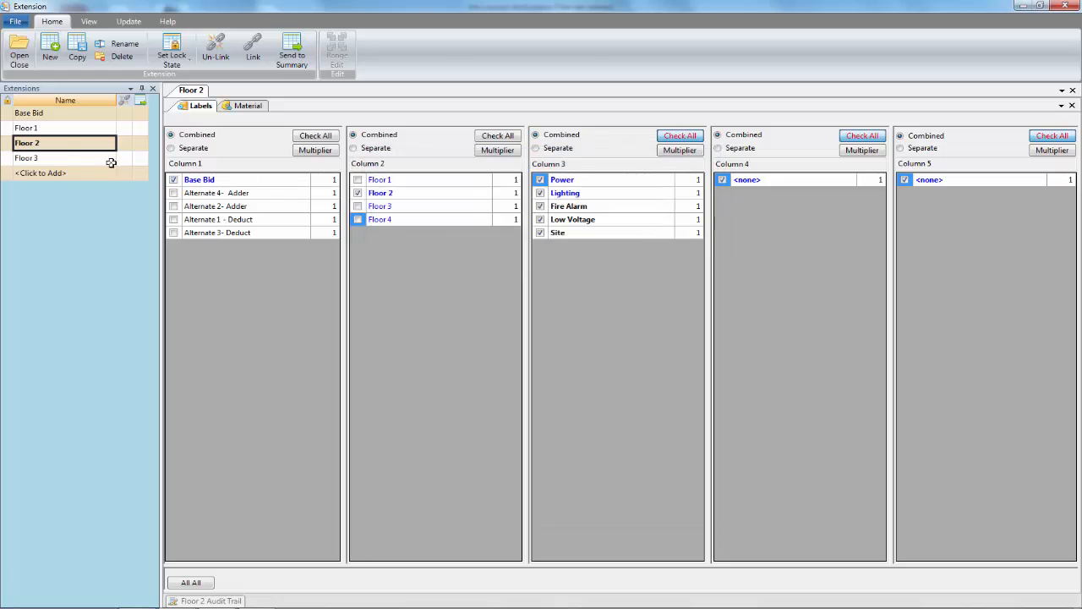
{"action": "left_click", "coordinate": [27, 159]}
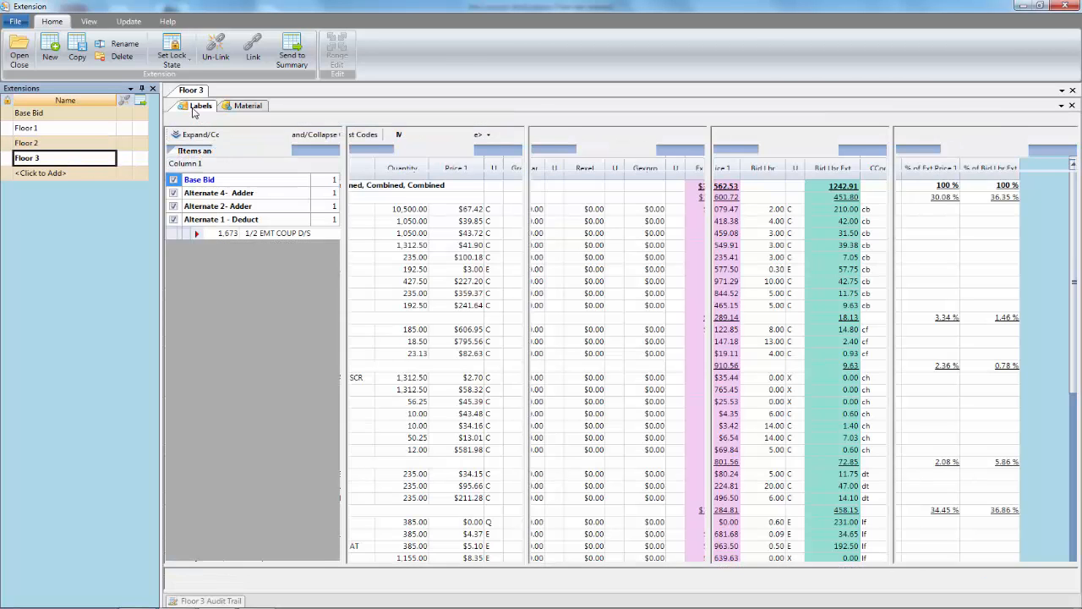
- Check only Floor 3 in label Column 2 and show the Floor 3 material report
{"action": "left_click", "coordinate": [200, 105]}
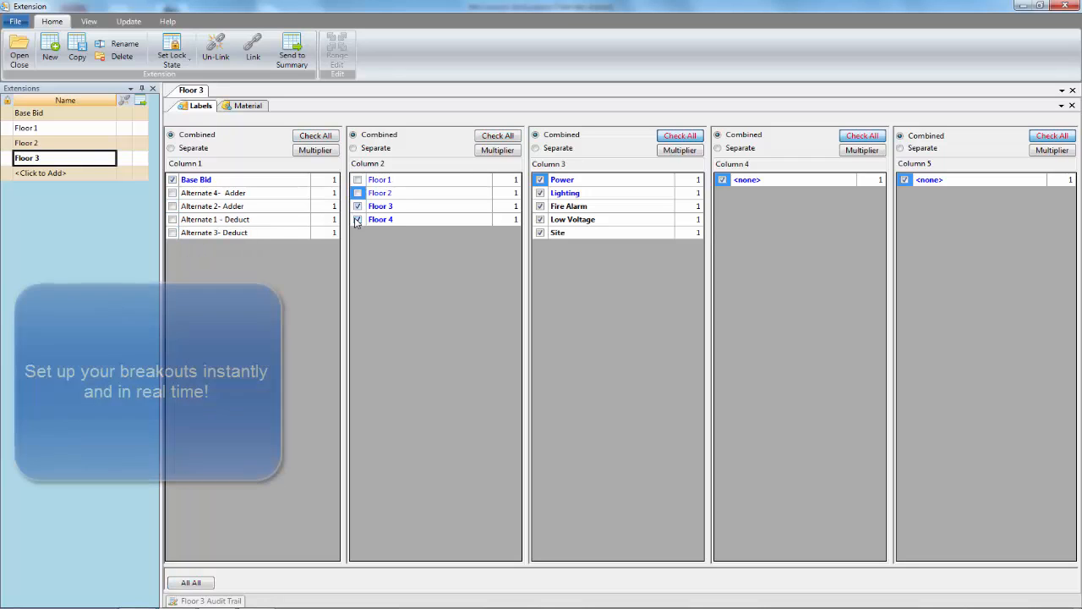
{"action": "left_click", "coordinate": [359, 220]}
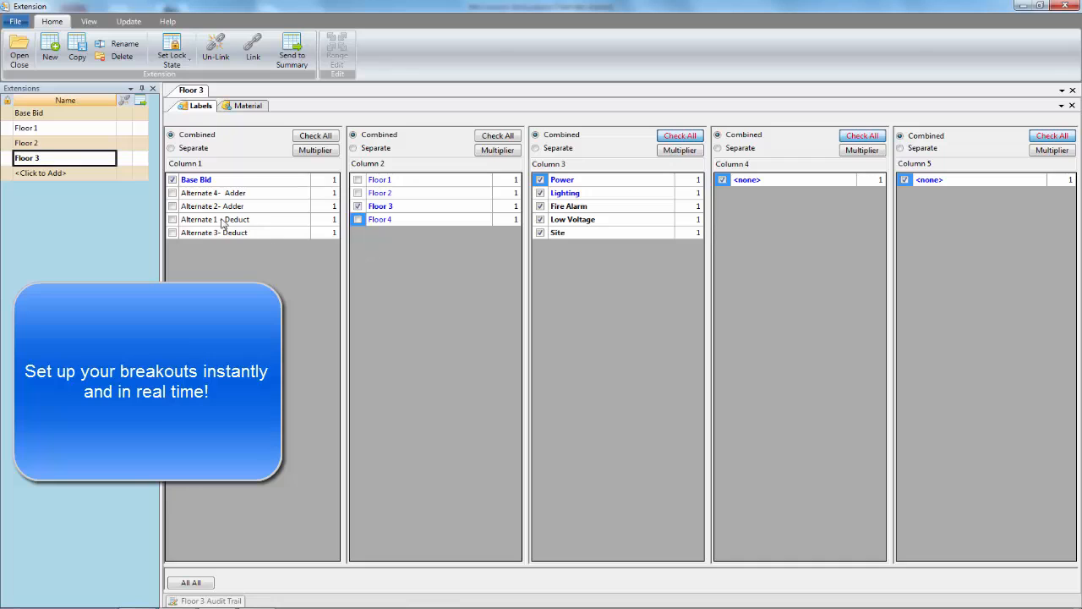
{"action": "left_click", "coordinate": [246, 105]}
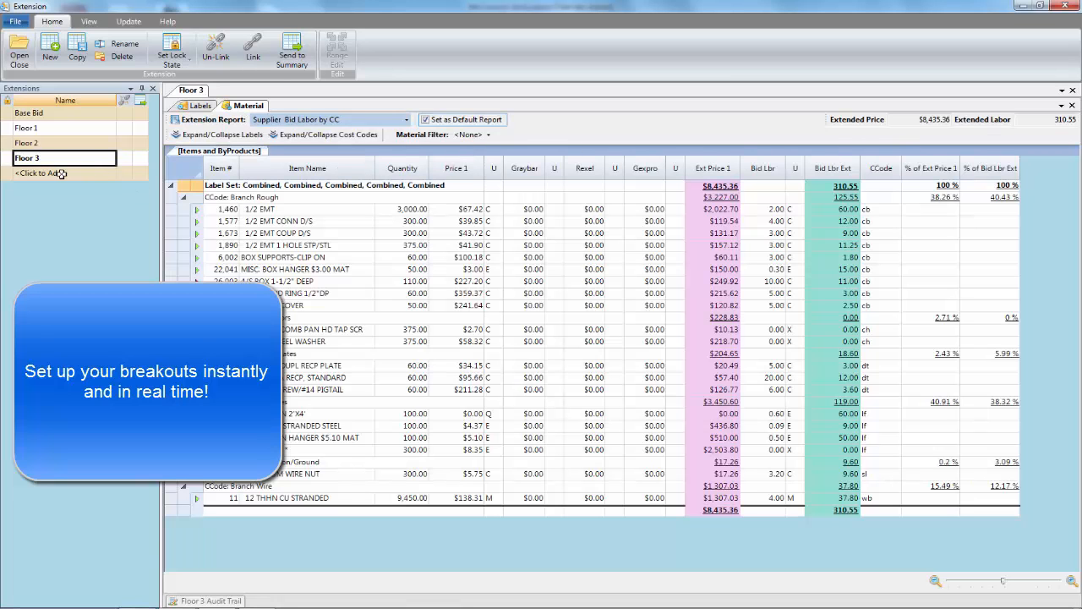
- Create a Floor 4 extension with only Floor 4 checked in Column 2 and show its material totals
{"action": "left_click", "coordinate": [41, 173]}
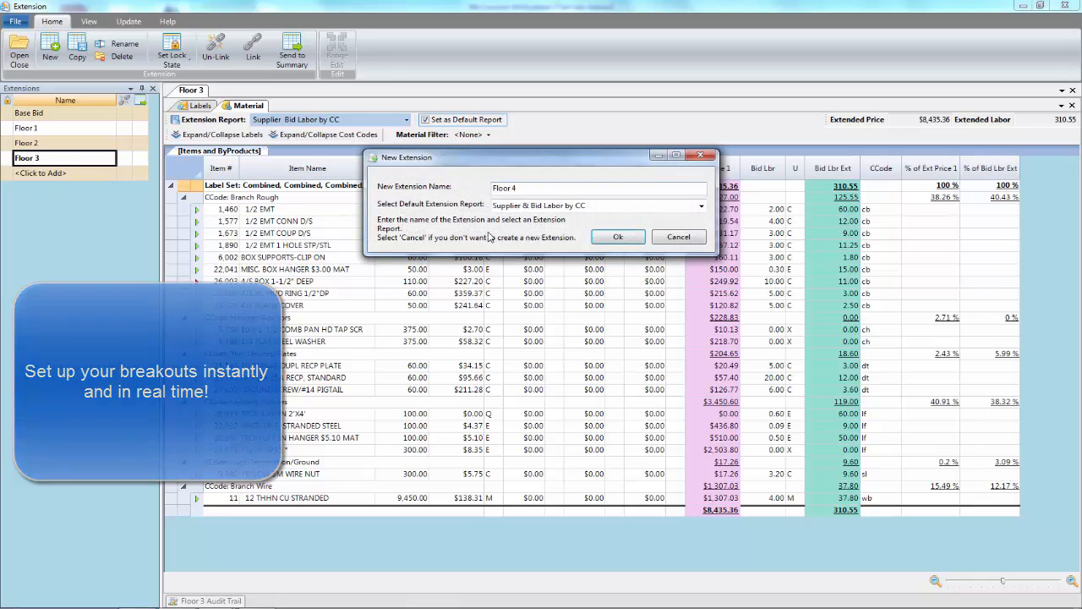
{"action": "left_click", "coordinate": [617, 237]}
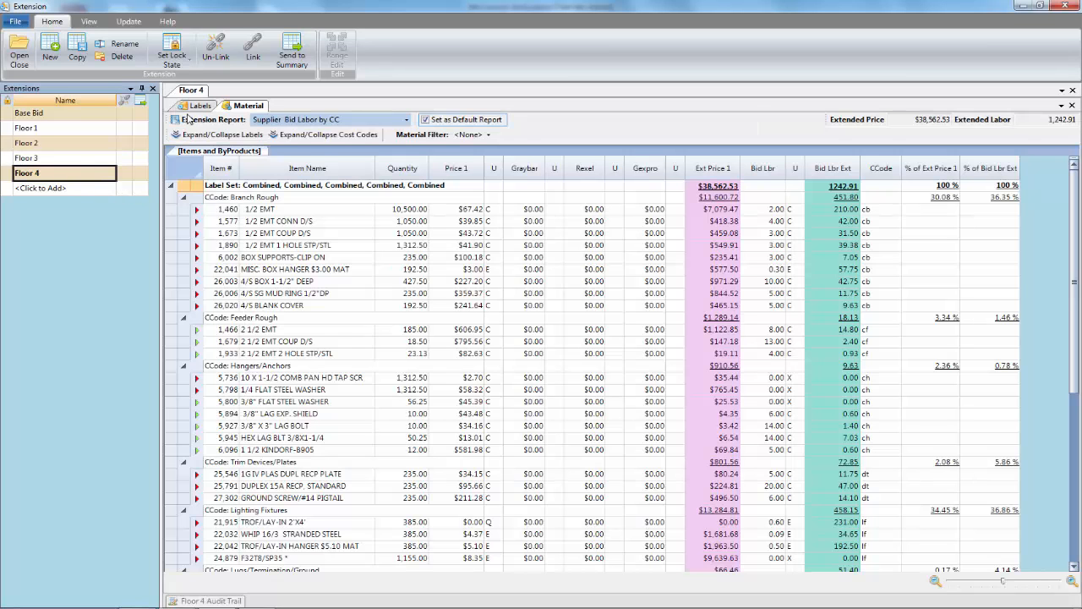
{"action": "left_click", "coordinate": [200, 105]}
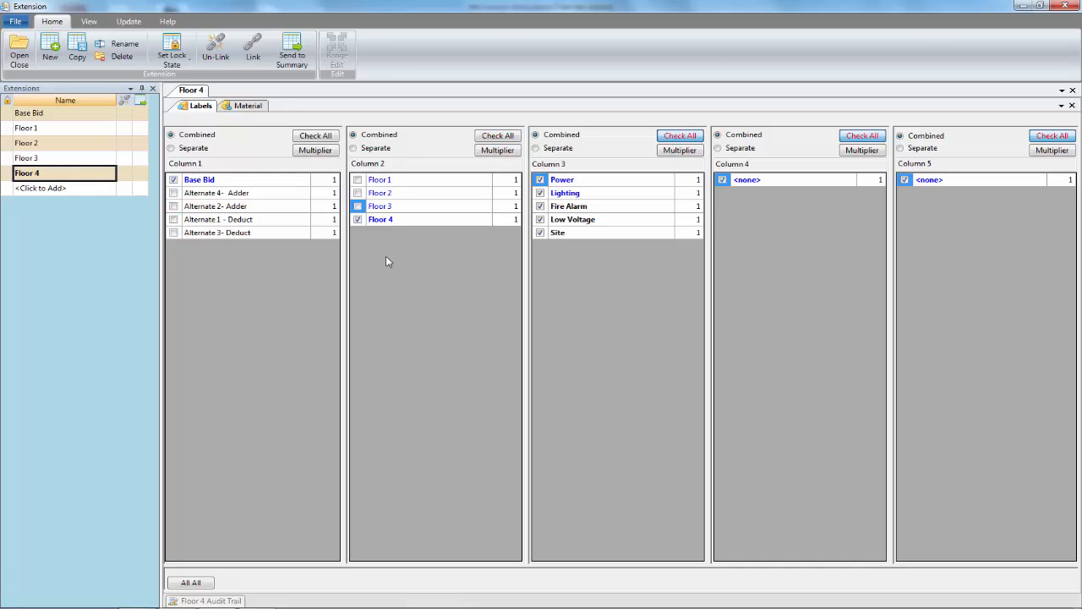
{"action": "left_click", "coordinate": [247, 104]}
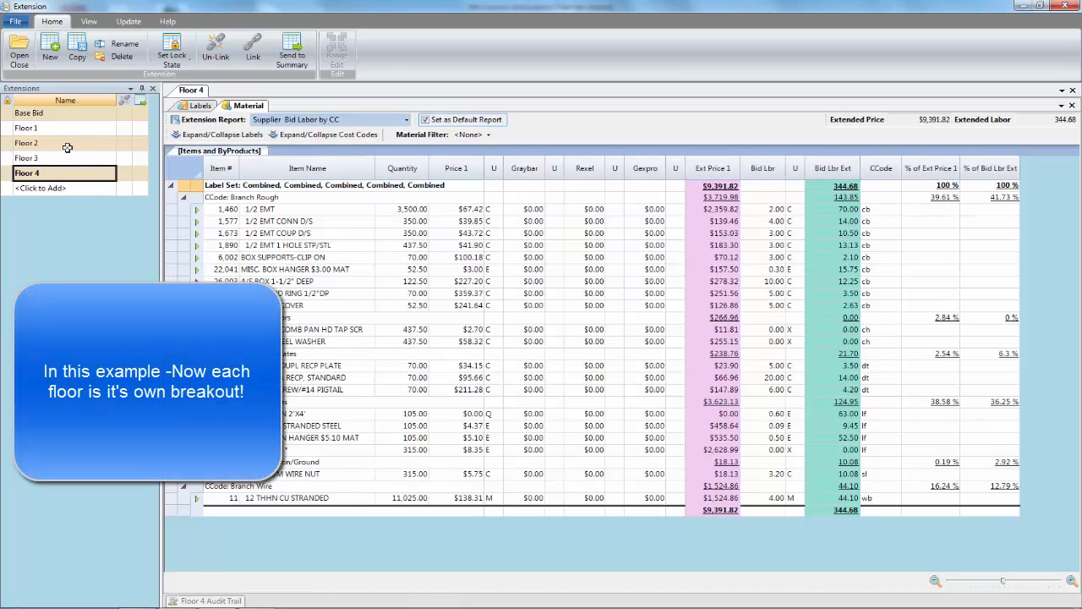
- View the Floor 2, Floor 1 and Base Bid material reports in turn
{"action": "left_click", "coordinate": [27, 159]}
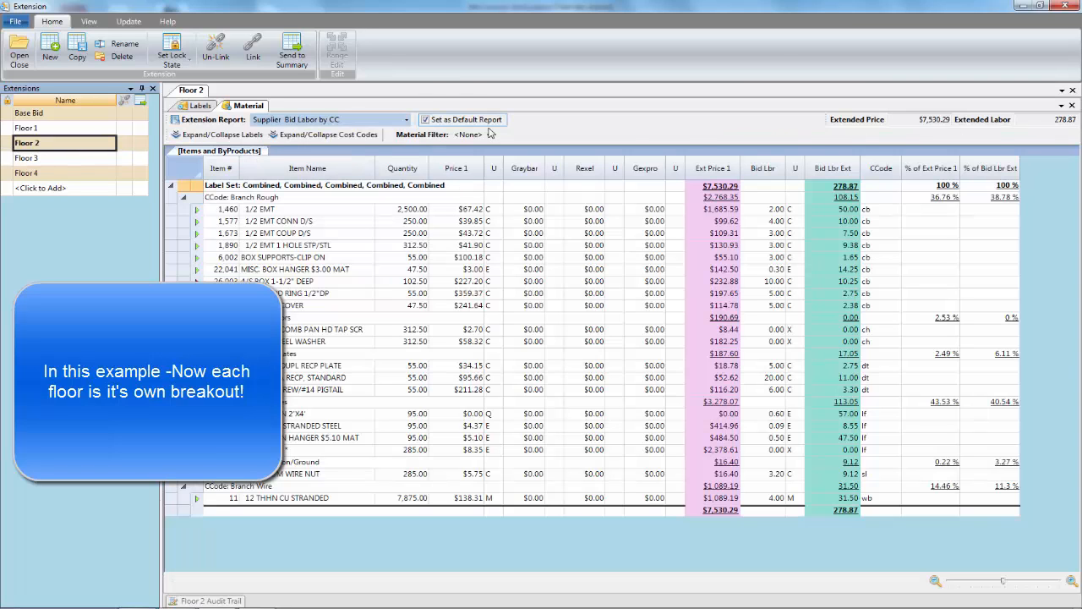
{"action": "left_click", "coordinate": [27, 128]}
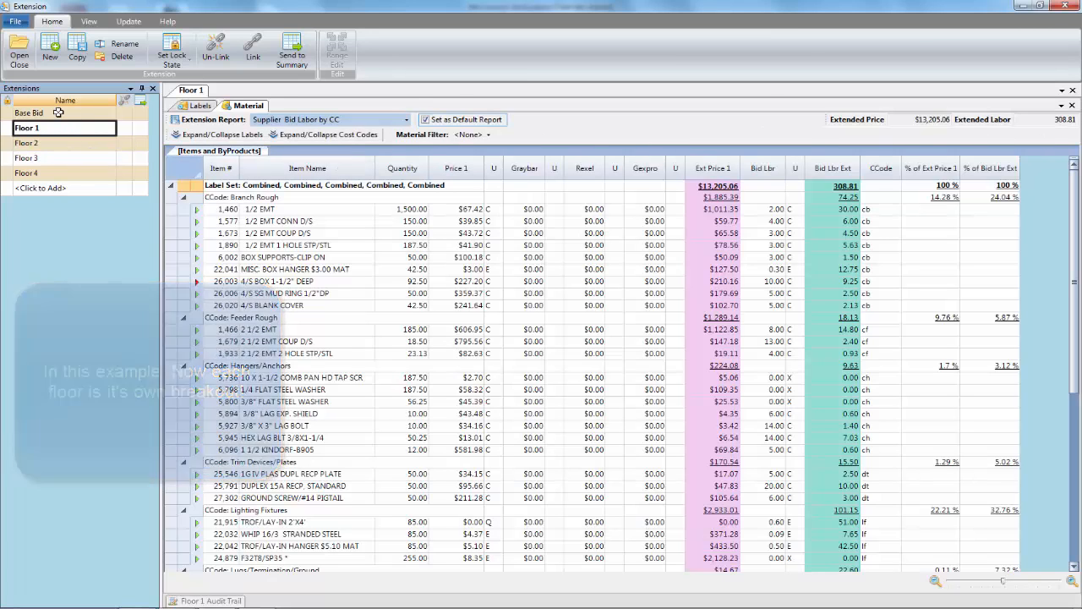
{"action": "left_click", "coordinate": [31, 112]}
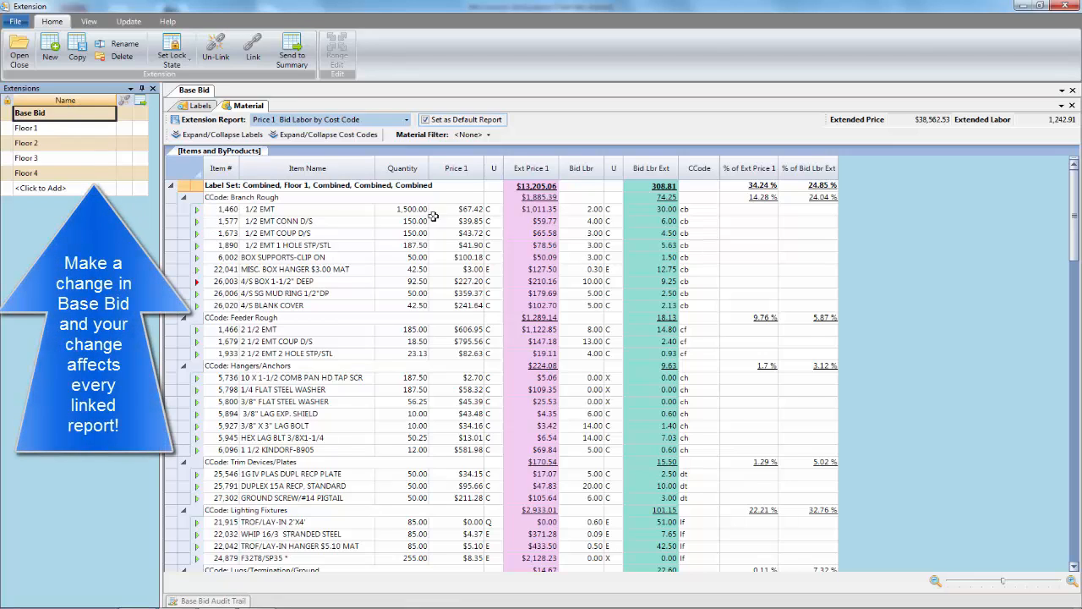
- Set the 1/2 EMT price in Base Bid to $32.00 and check it carried to Floor 3
{"action": "left_click", "coordinate": [457, 210]}
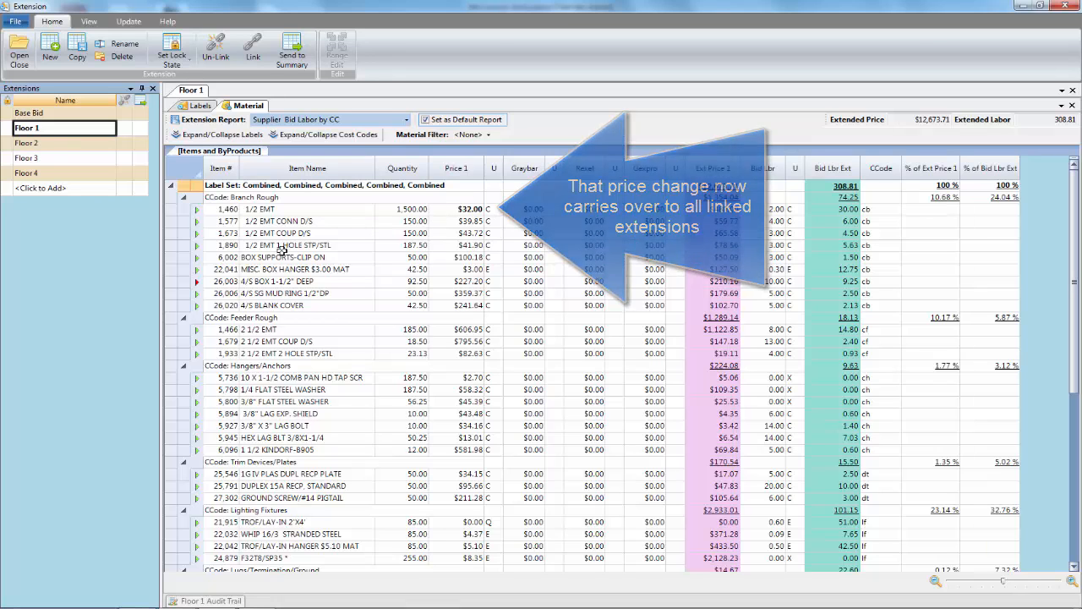
{"action": "left_click", "coordinate": [28, 142]}
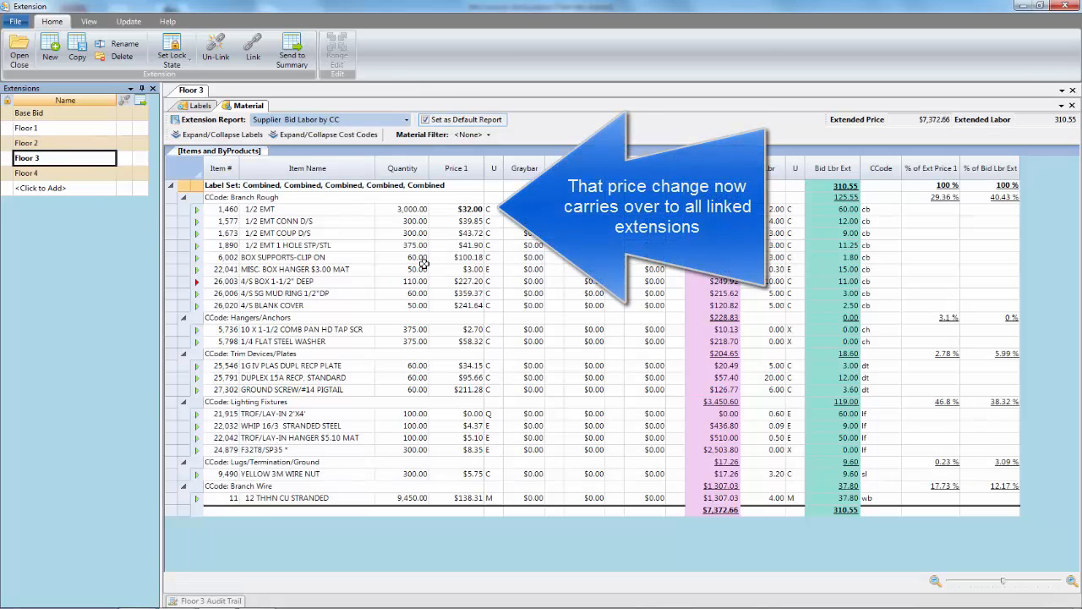
{"action": "left_click", "coordinate": [31, 111]}
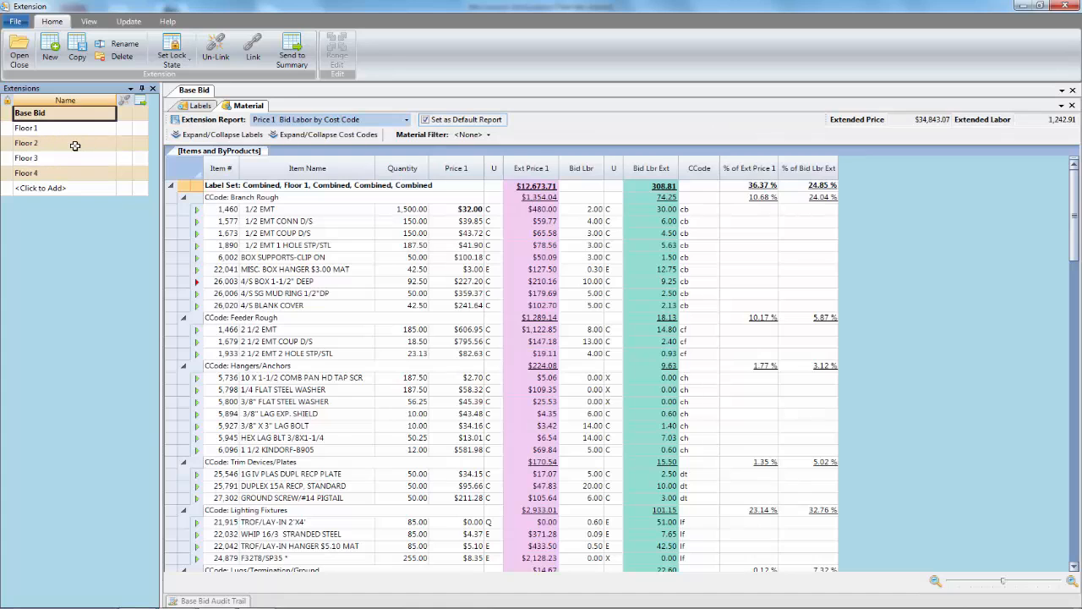
- Set the 1/2 EMT bid labour to 1.50 and verify it on Floor 1, Floor 3 and Floor 4
{"action": "left_click", "coordinate": [582, 210]}
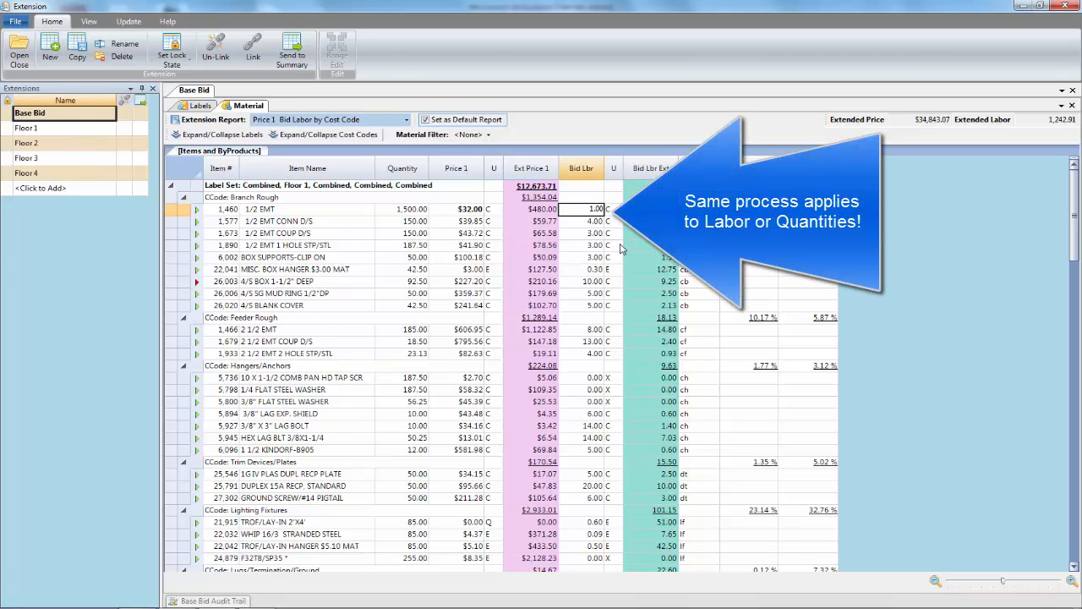
{"action": "type", "text": "1.50"}
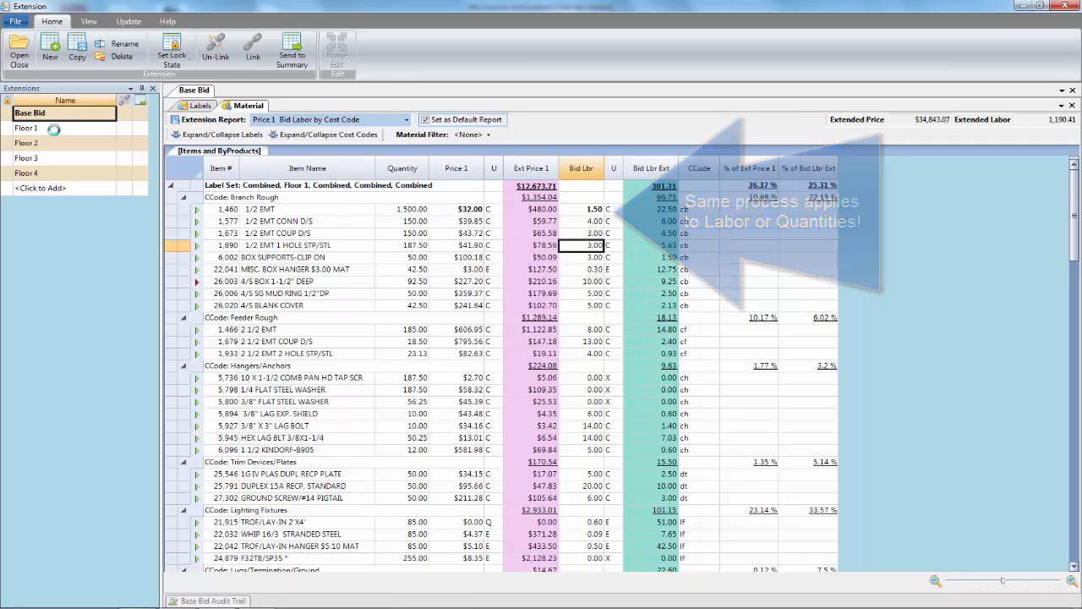
{"action": "left_click", "coordinate": [27, 128]}
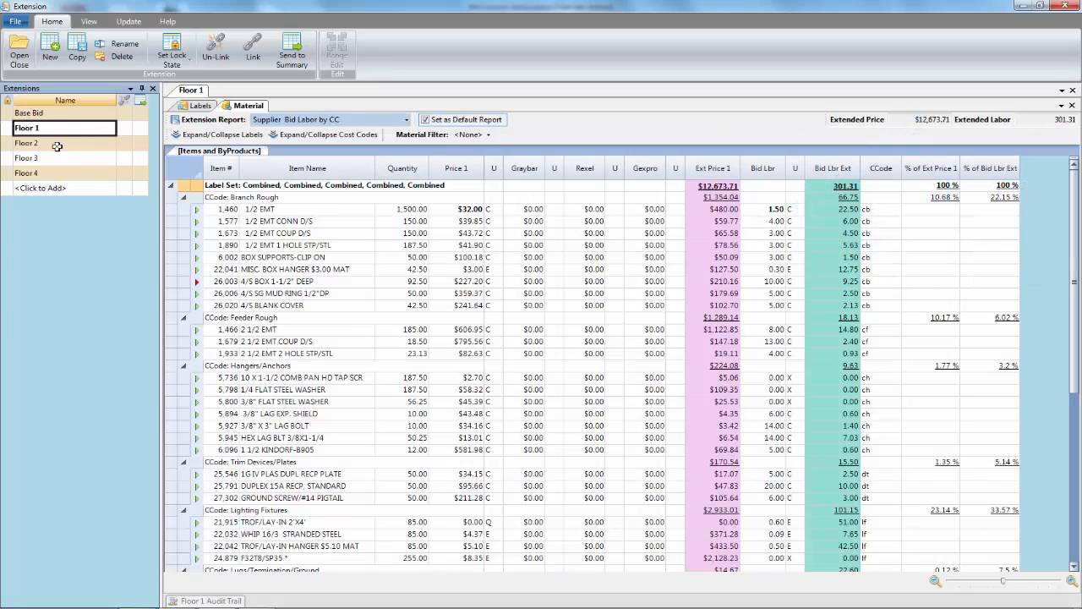
{"action": "left_click", "coordinate": [27, 142]}
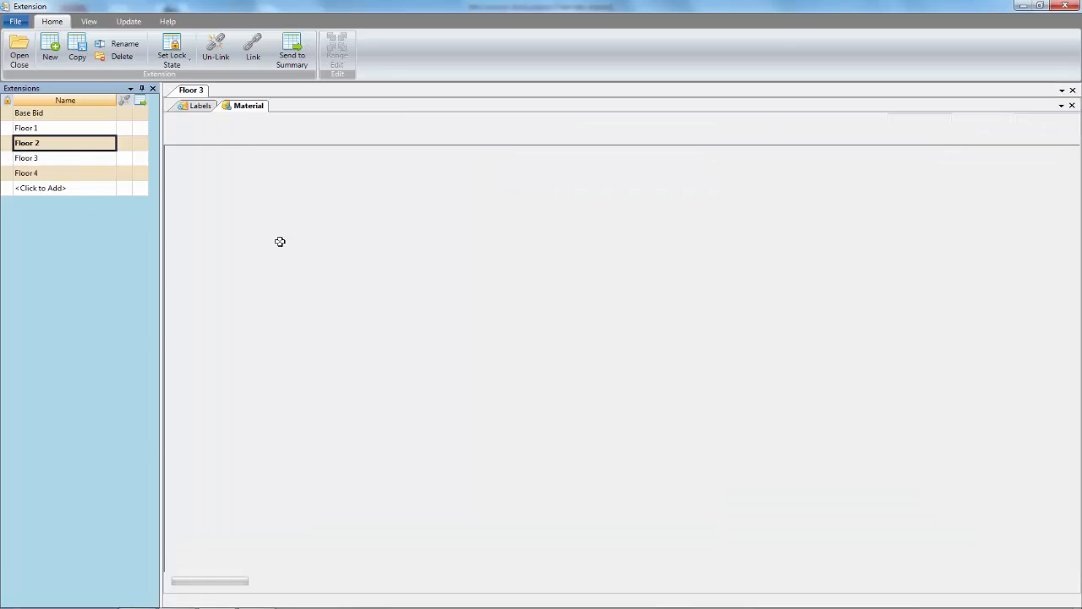
{"action": "left_click", "coordinate": [27, 159]}
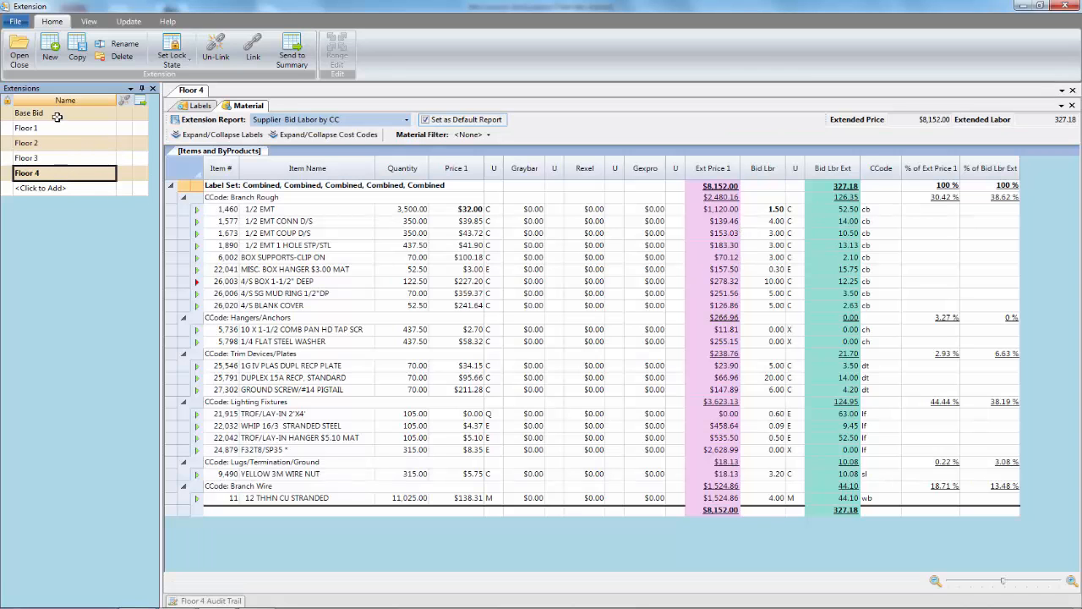
{"action": "left_click", "coordinate": [28, 111]}
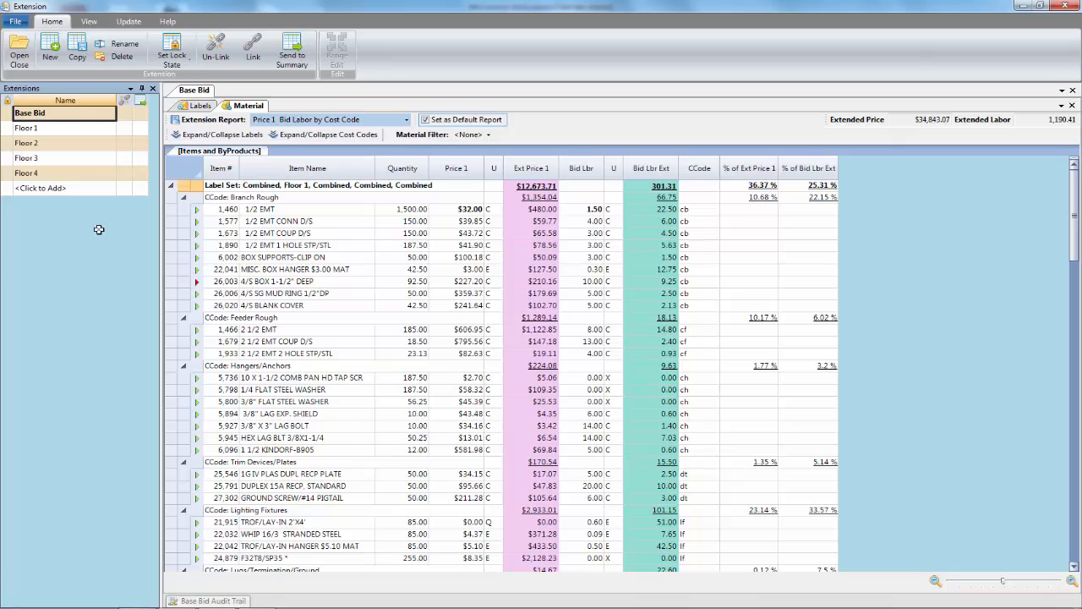
- Create a new extension named Alternate 1 and bring up its material pricing report
{"action": "left_click", "coordinate": [51, 48]}
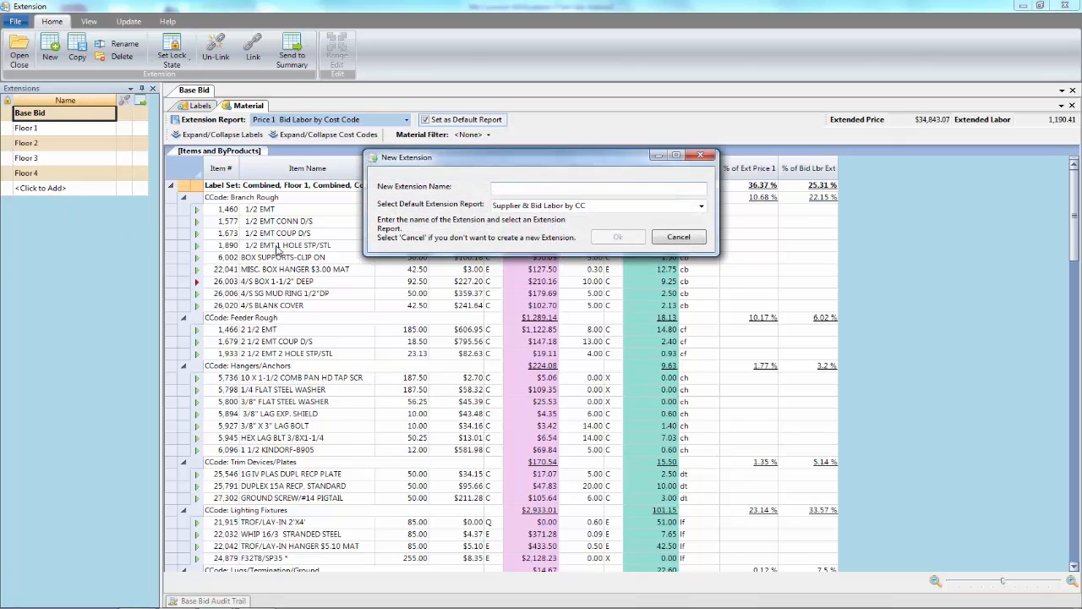
{"action": "type", "text": "Alternate 1"}
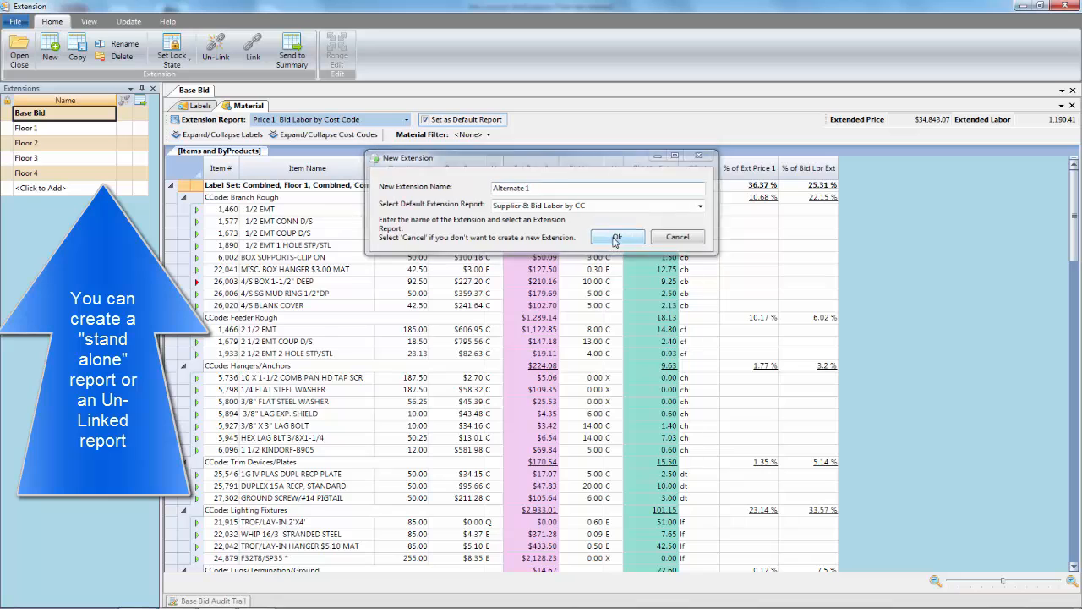
{"action": "left_click", "coordinate": [618, 237]}
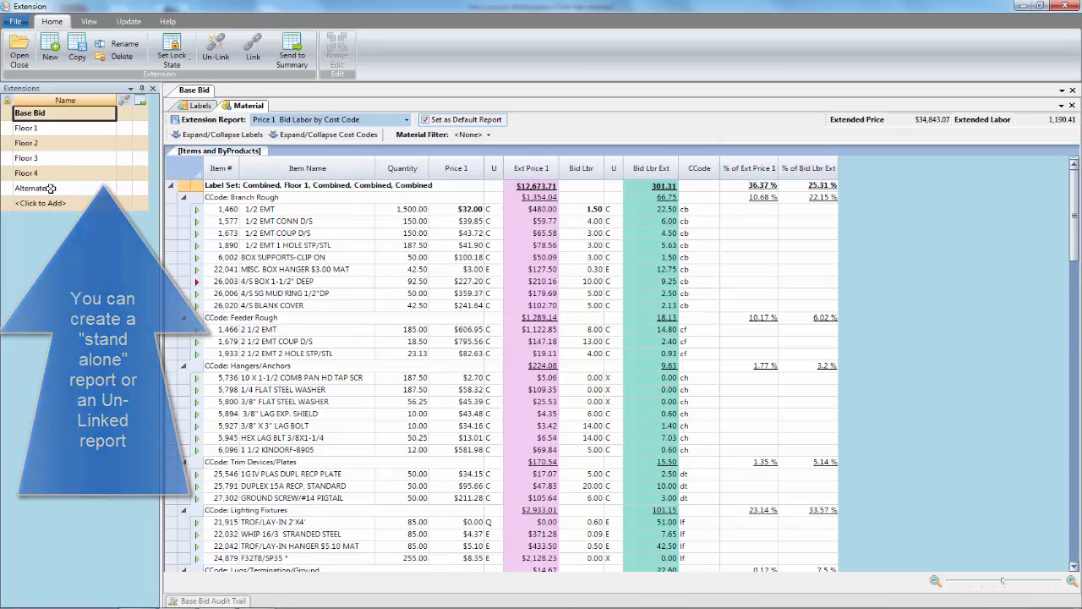
{"action": "left_click", "coordinate": [34, 188]}
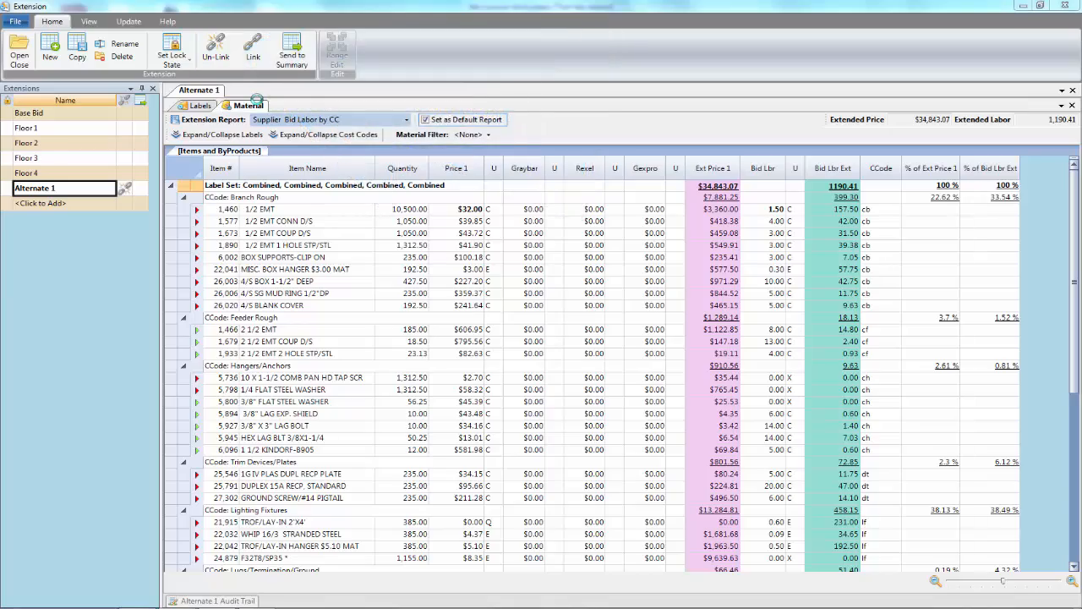
- Un-Link the Alternate 1 report and acknowledge the confirmation notice
{"action": "left_click", "coordinate": [214, 47]}
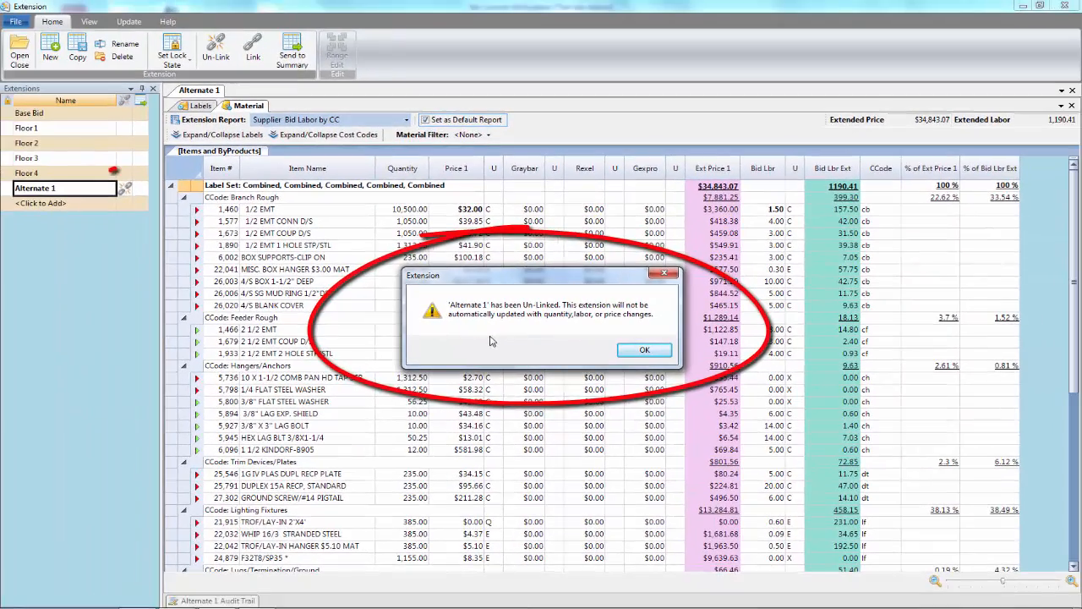
{"action": "left_click", "coordinate": [643, 350]}
{"action": "type", "text": "$25.00"}
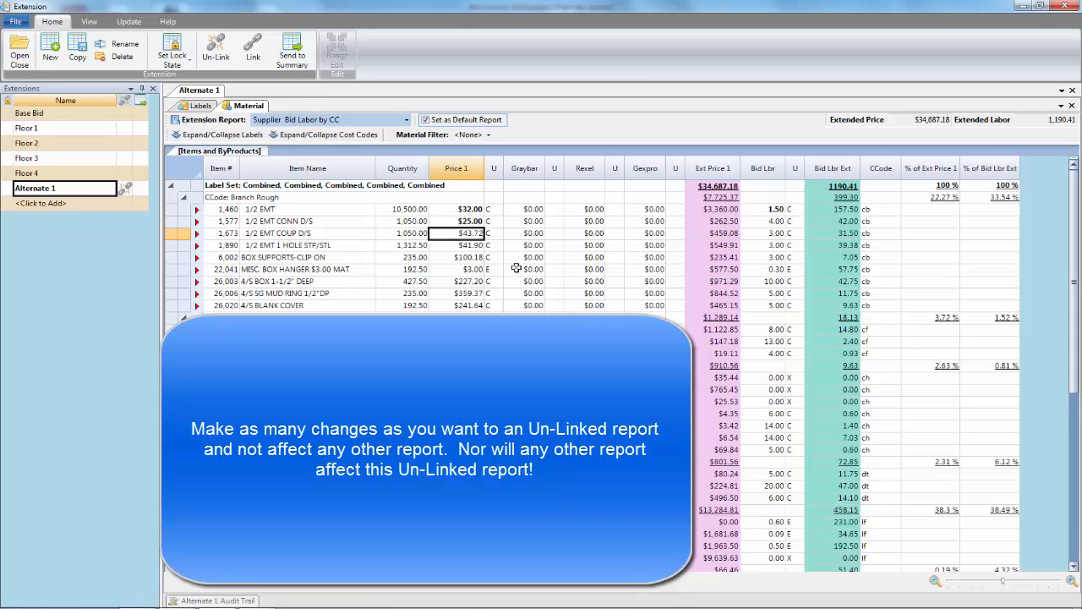
- Enter Alternate 1 prices of 30.00 and 29.00 for the EMT fittings and 2.00 for the box hanger
{"action": "type", "text": "30.00"}
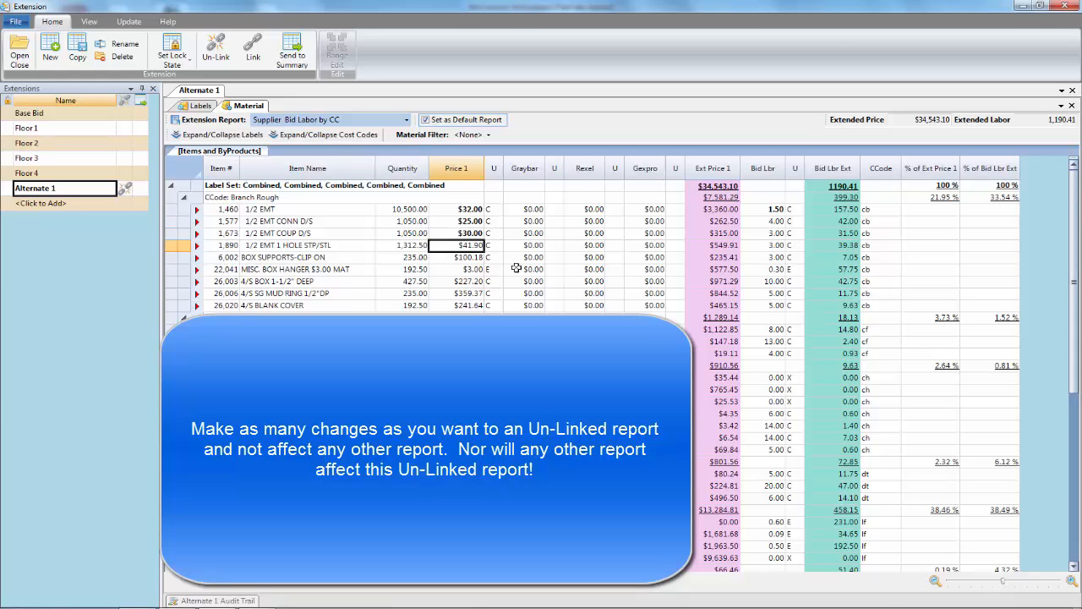
{"action": "type", "text": "29.00"}
{"action": "left_click", "coordinate": [457, 257]}
{"action": "type", "text": "$90.00"}
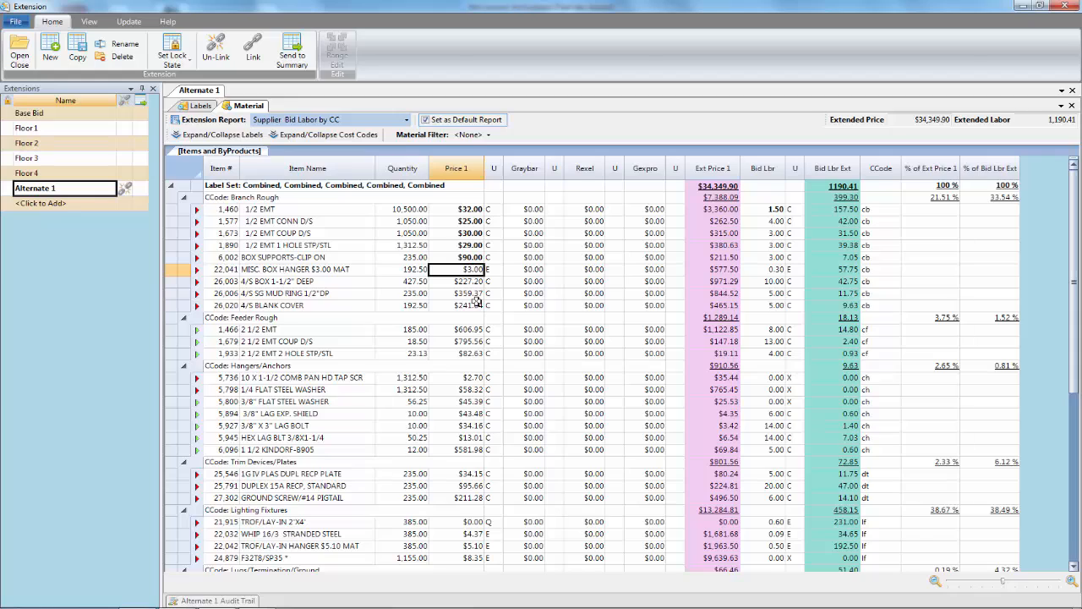
{"action": "type", "text": "2.00"}
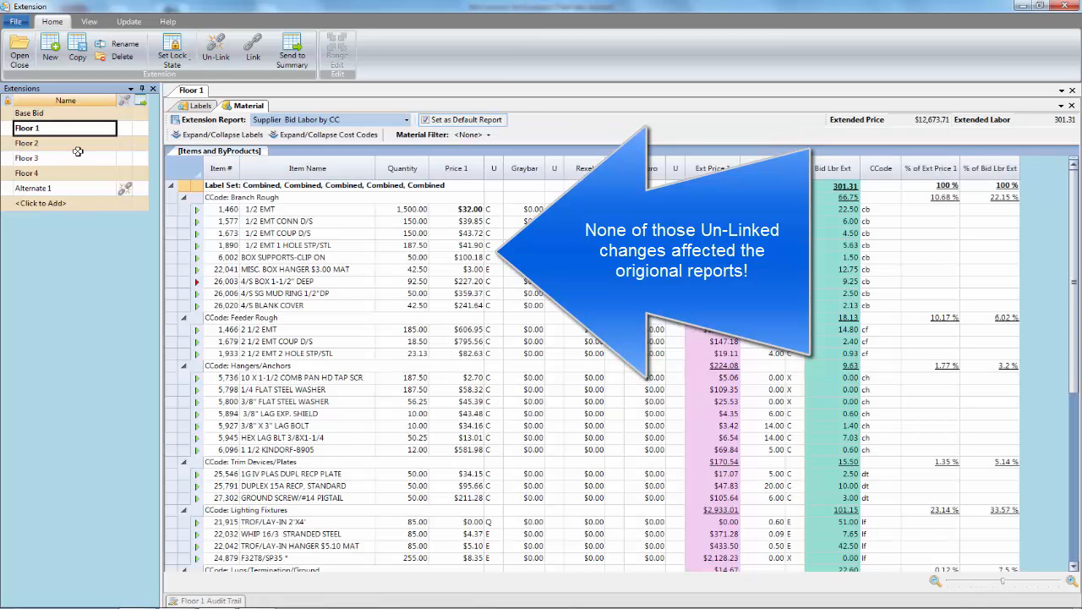
{"action": "left_click", "coordinate": [27, 142]}
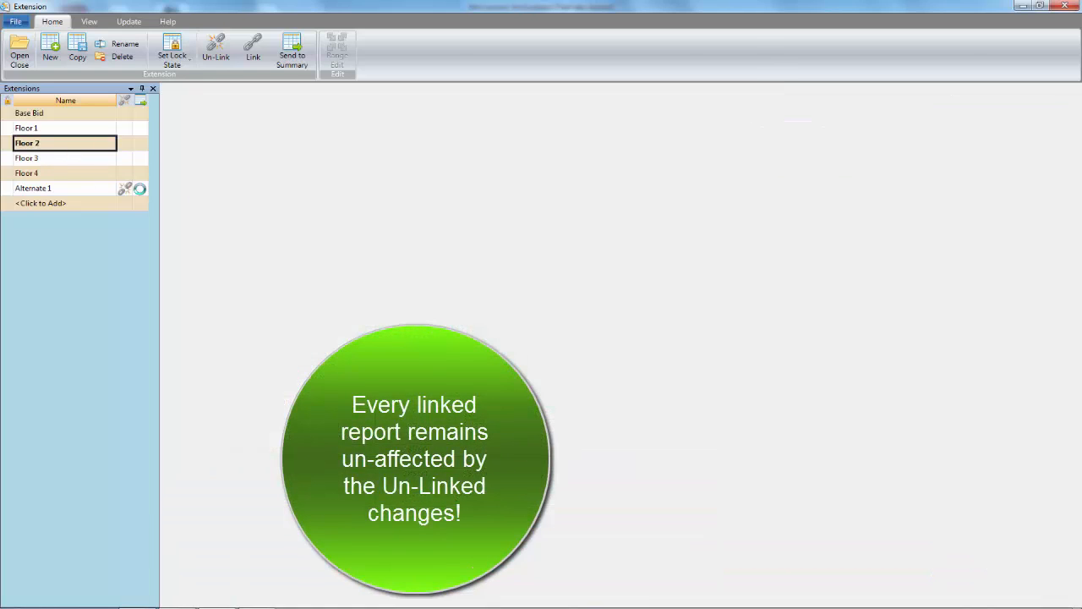
{"action": "left_click", "coordinate": [28, 158]}
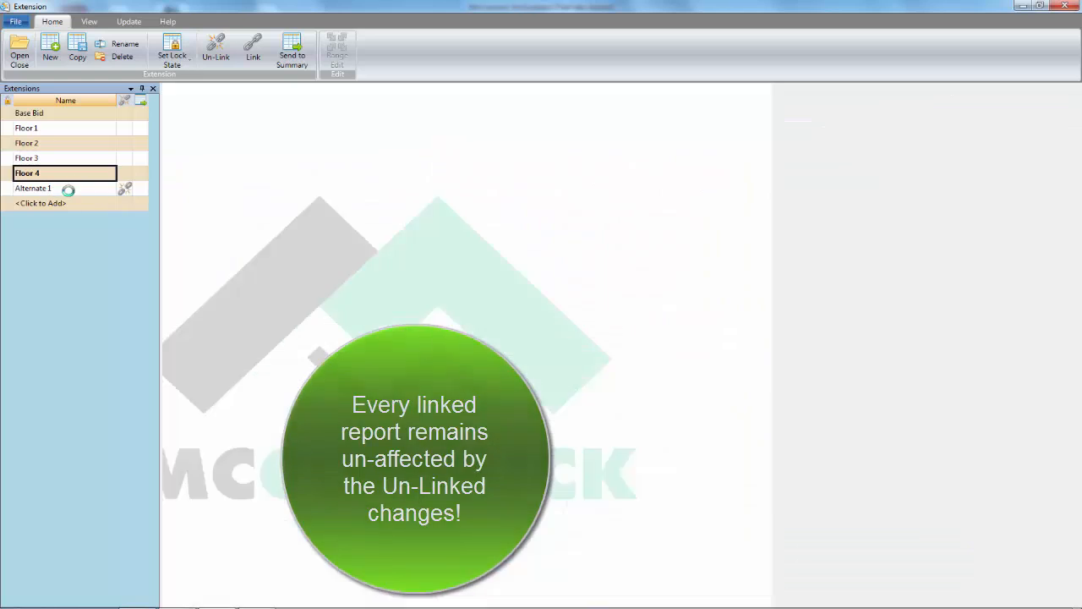
{"action": "left_click", "coordinate": [34, 187]}
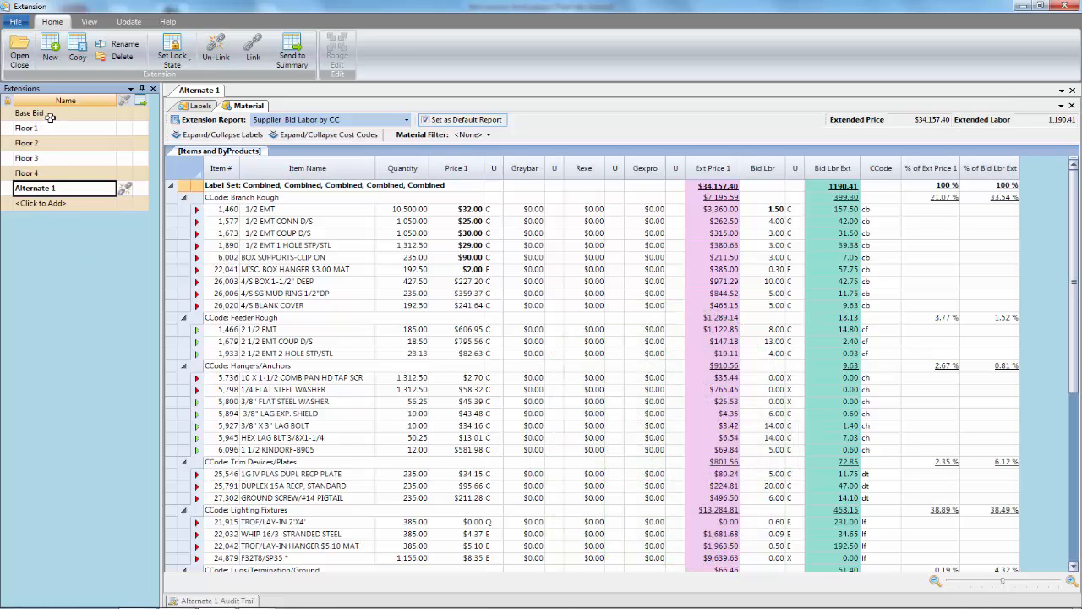
- Send the Base Bid and Floor 1 reports to Bid Summary, locking them
{"action": "left_click", "coordinate": [30, 112]}
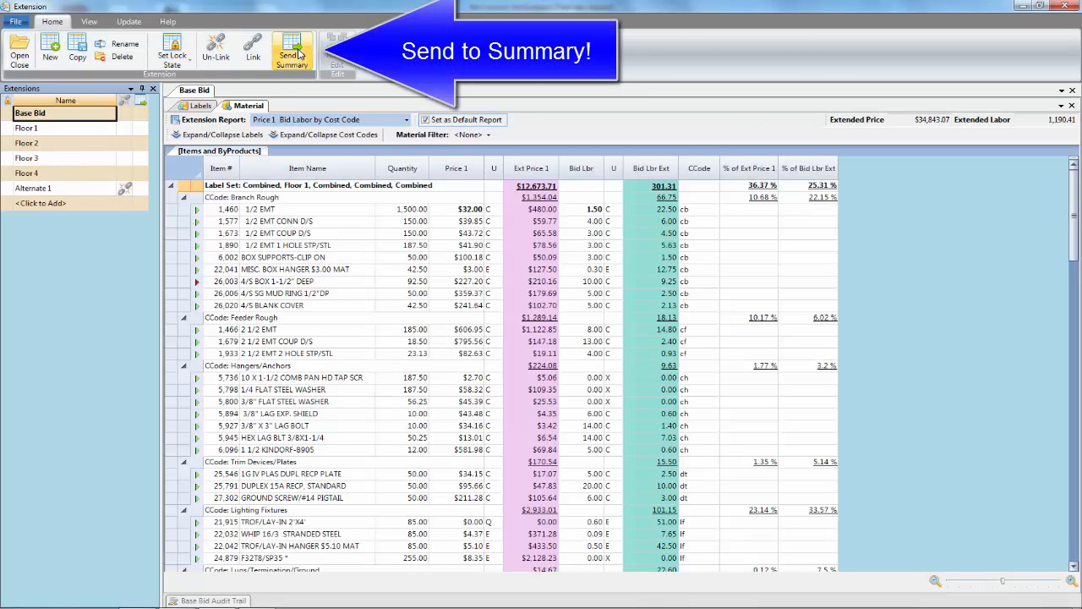
{"action": "left_click", "coordinate": [291, 50]}
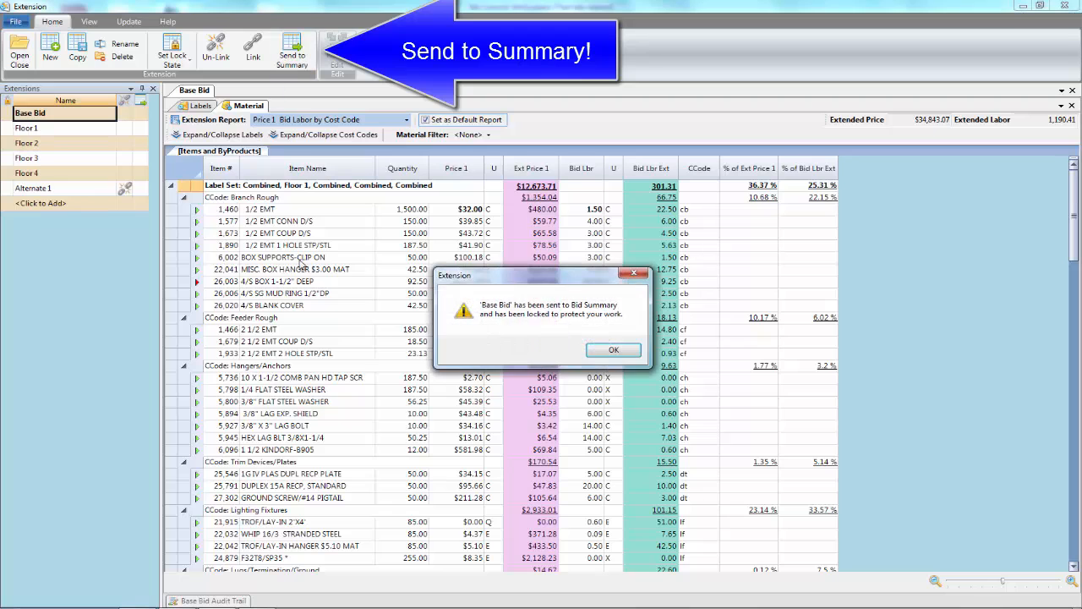
{"action": "left_click", "coordinate": [612, 350]}
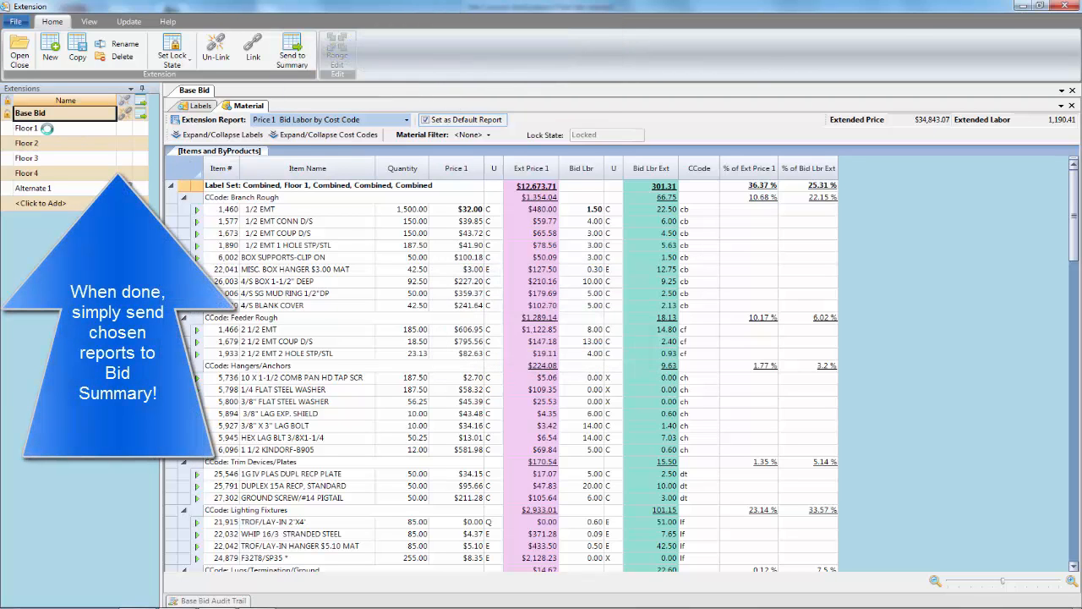
{"action": "left_click", "coordinate": [27, 129]}
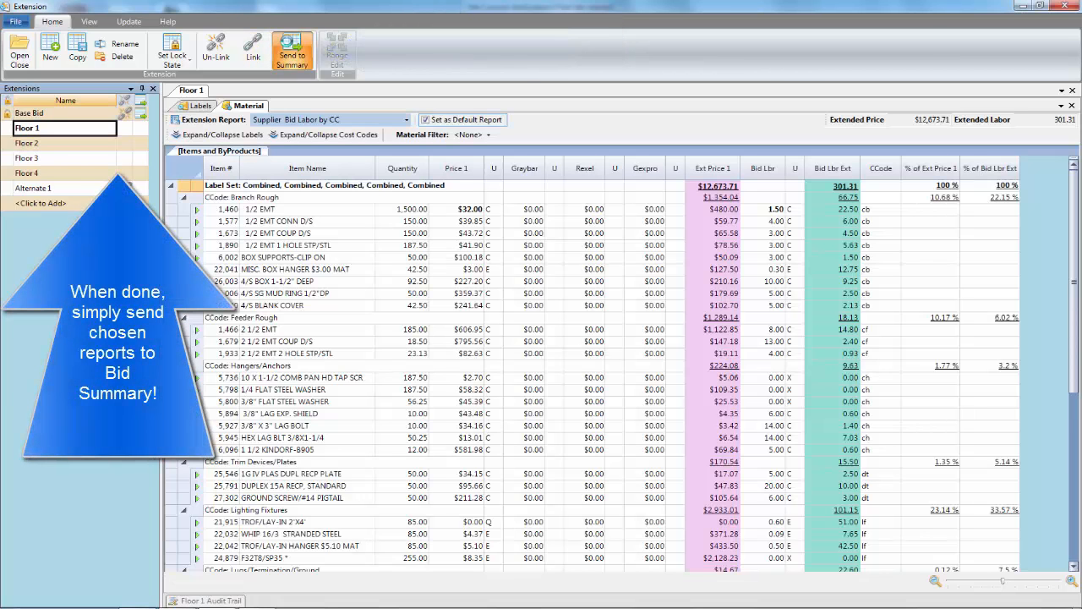
{"action": "left_click", "coordinate": [173, 49]}
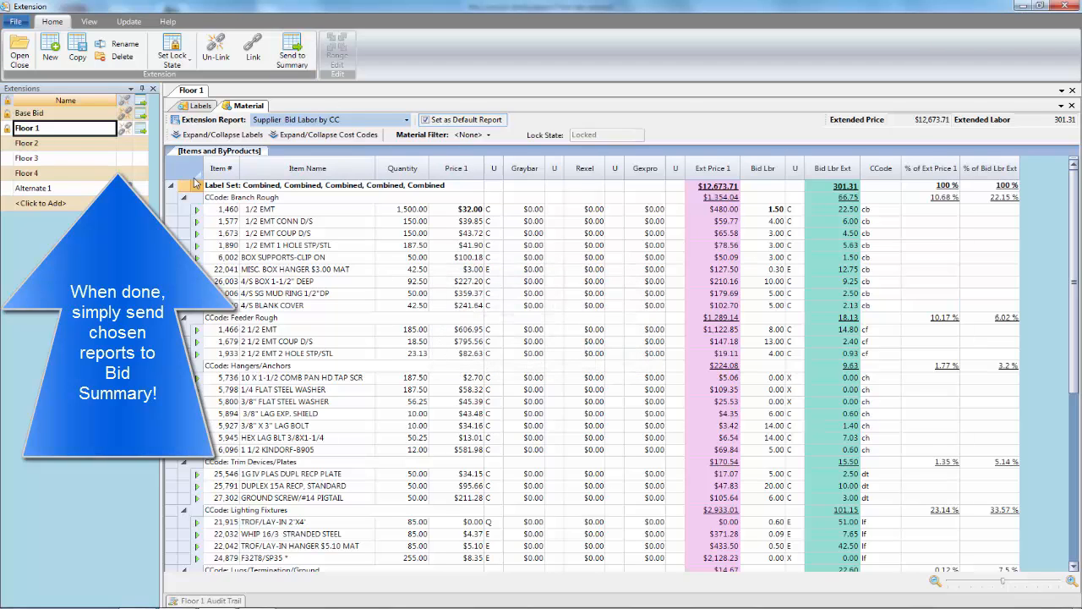
- Send the Floor 2 and Floor 4 reports to Bid Summary, acknowledging each notice
{"action": "left_click", "coordinate": [27, 142]}
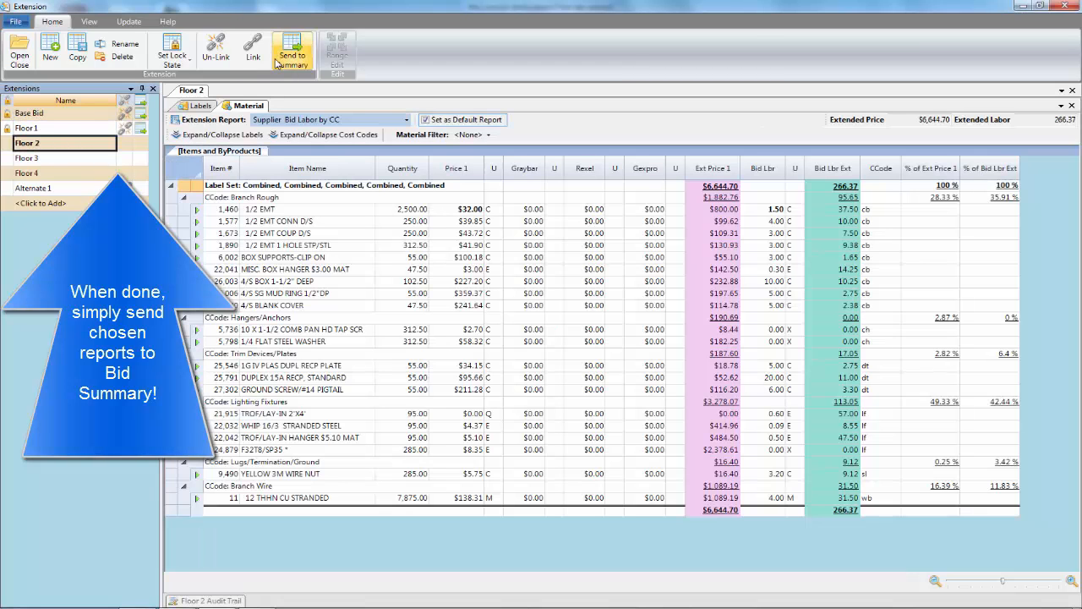
{"action": "left_click", "coordinate": [291, 49]}
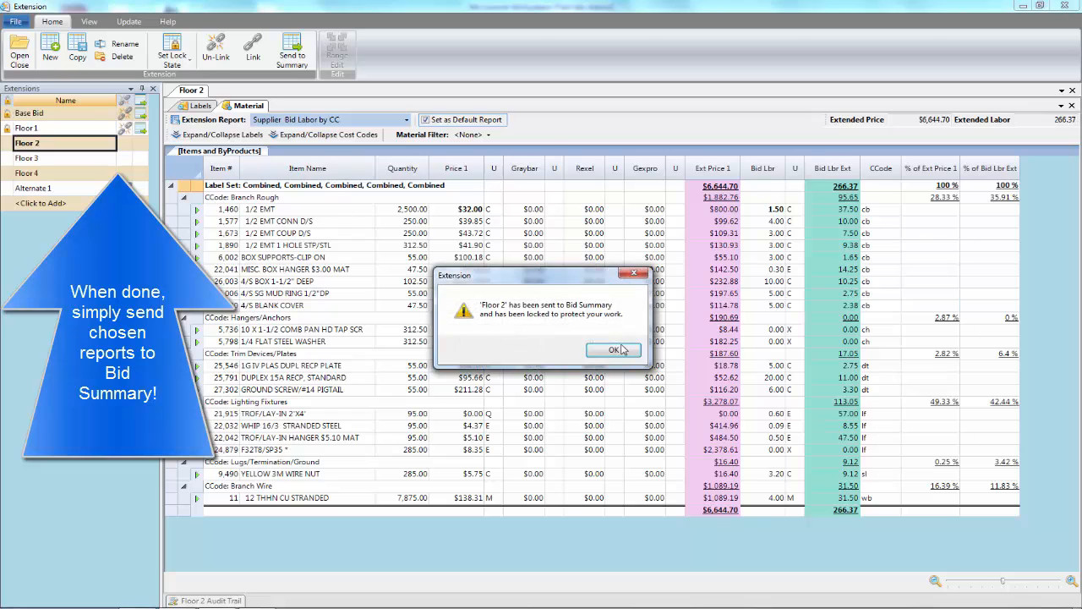
{"action": "left_click", "coordinate": [616, 350]}
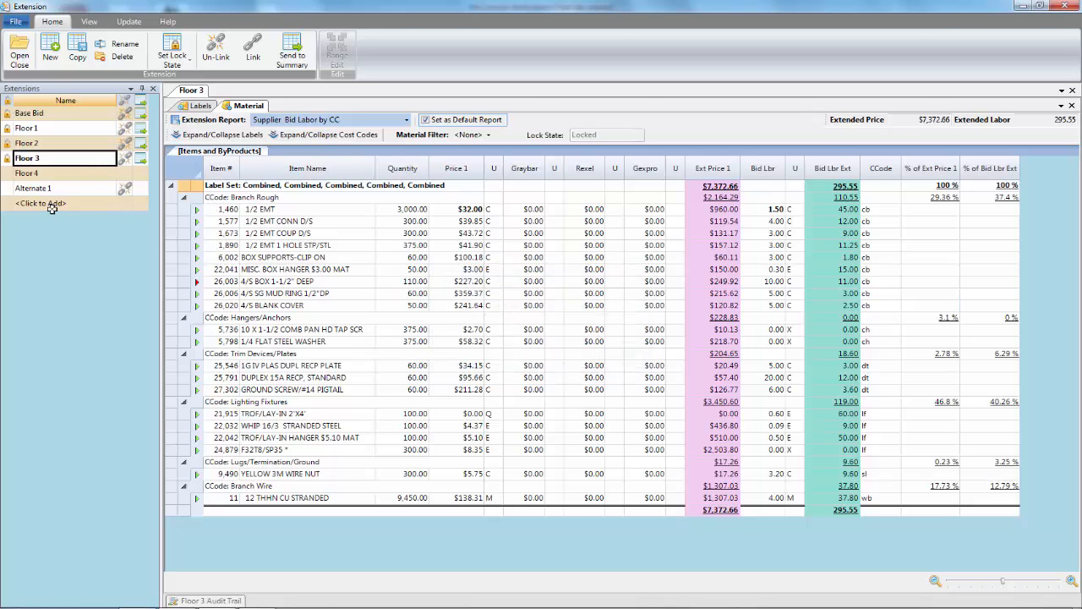
{"action": "left_click", "coordinate": [31, 172]}
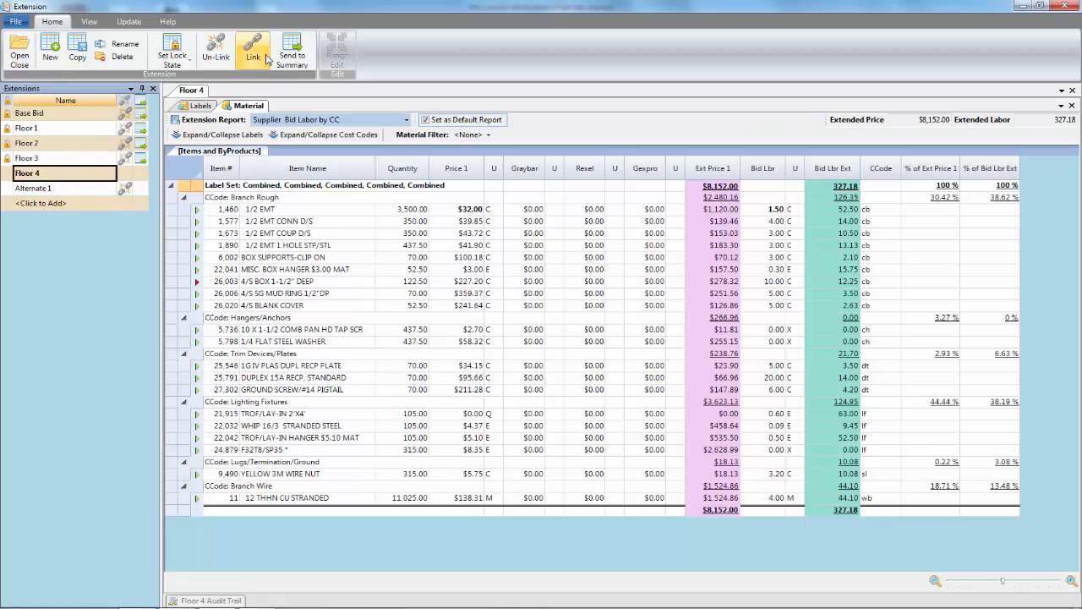
{"action": "left_click", "coordinate": [291, 48]}
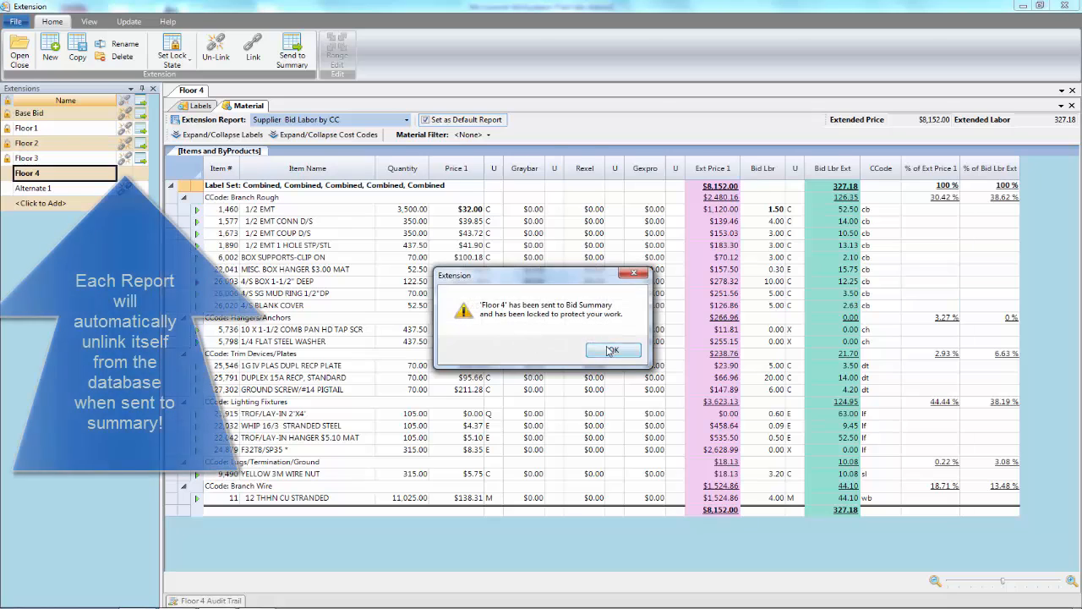
{"action": "left_click", "coordinate": [612, 350]}
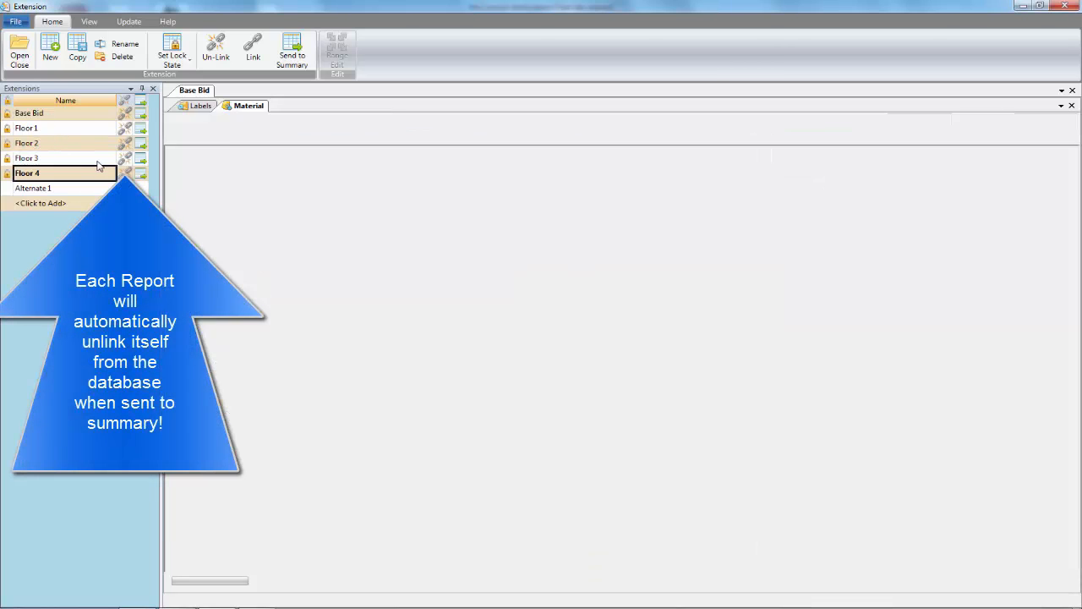
- Switch to the Bid Summary and review the Floor 1 and Floor 2 breakout totals
{"action": "left_click", "coordinate": [31, 111]}
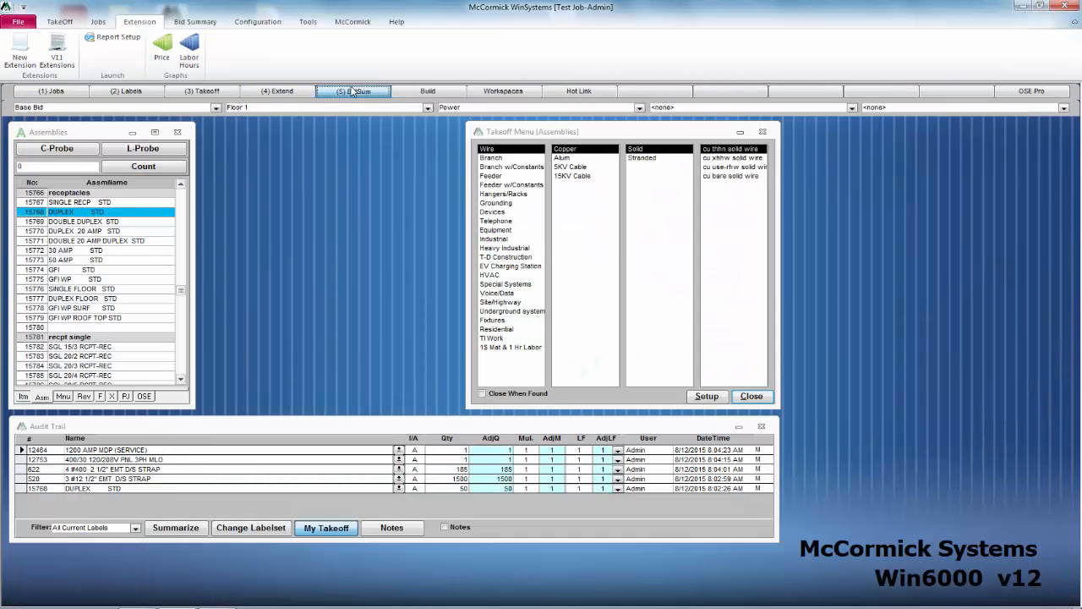
{"action": "left_click", "coordinate": [355, 91]}
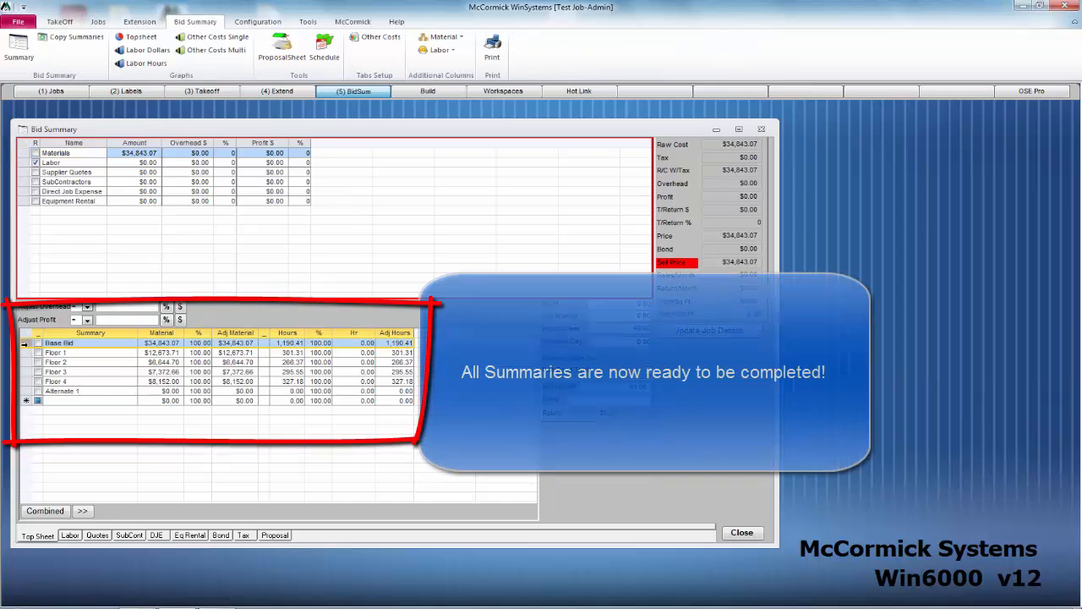
{"action": "left_click", "coordinate": [59, 353]}
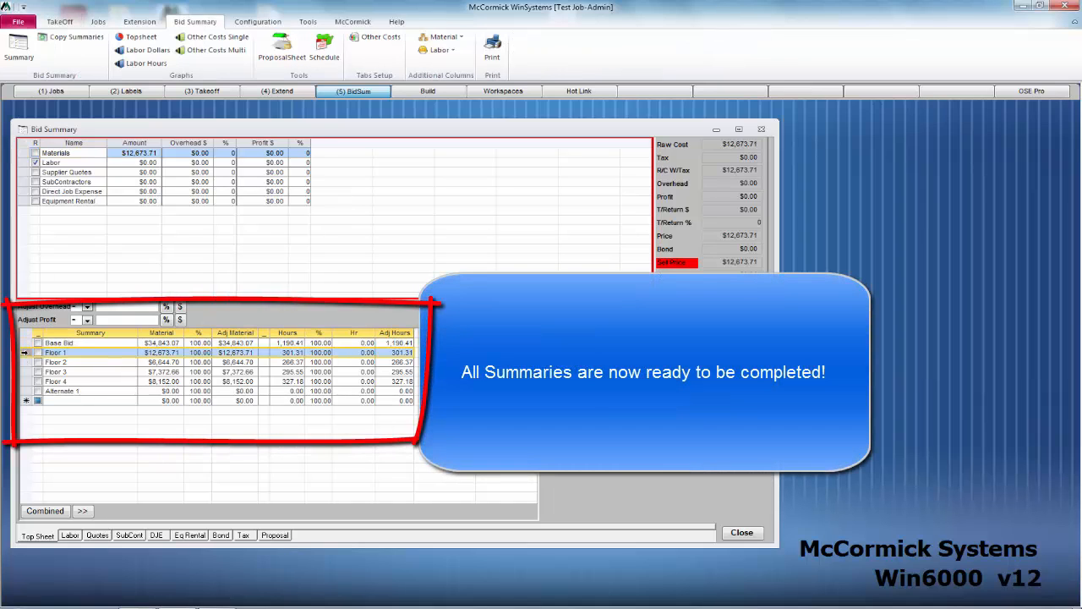
{"action": "left_click", "coordinate": [57, 362]}
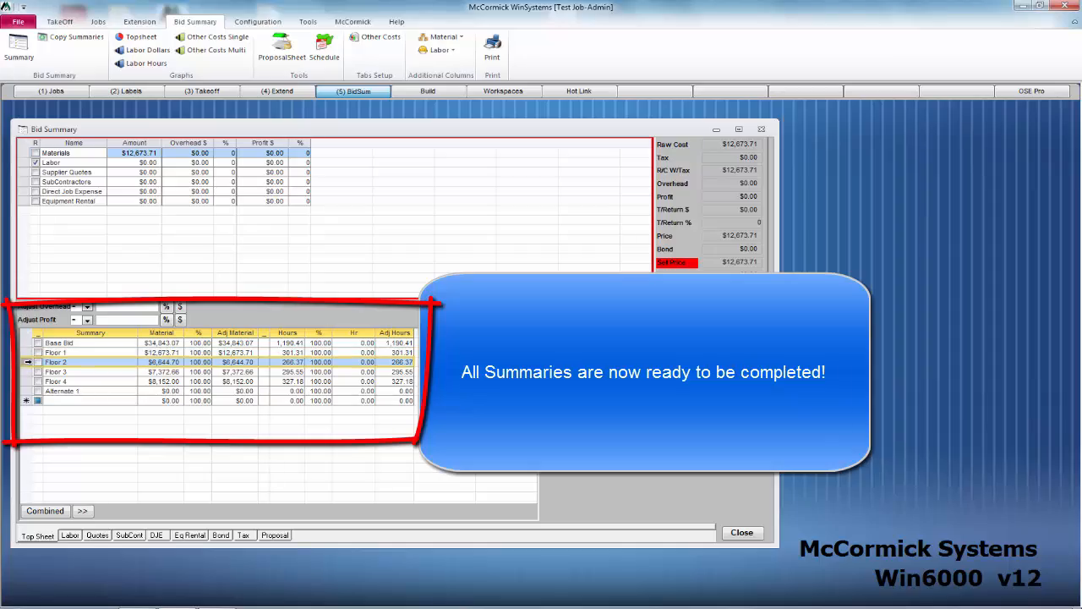